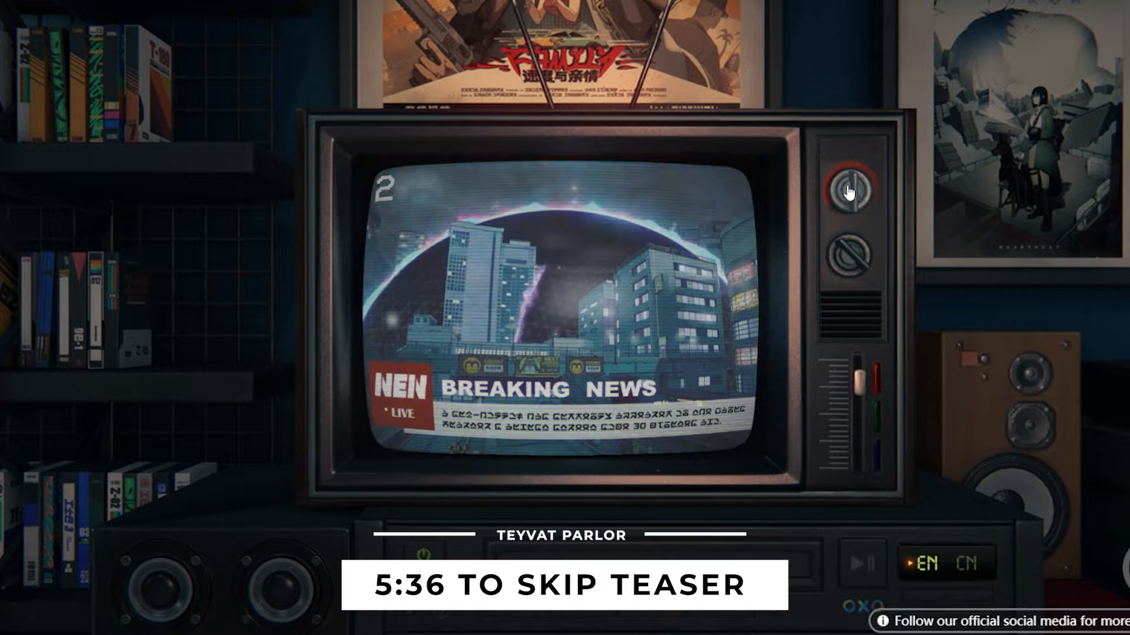
# Tune the TV off the breaking news broadcast and through several static channels
pyautogui.click(852, 187)
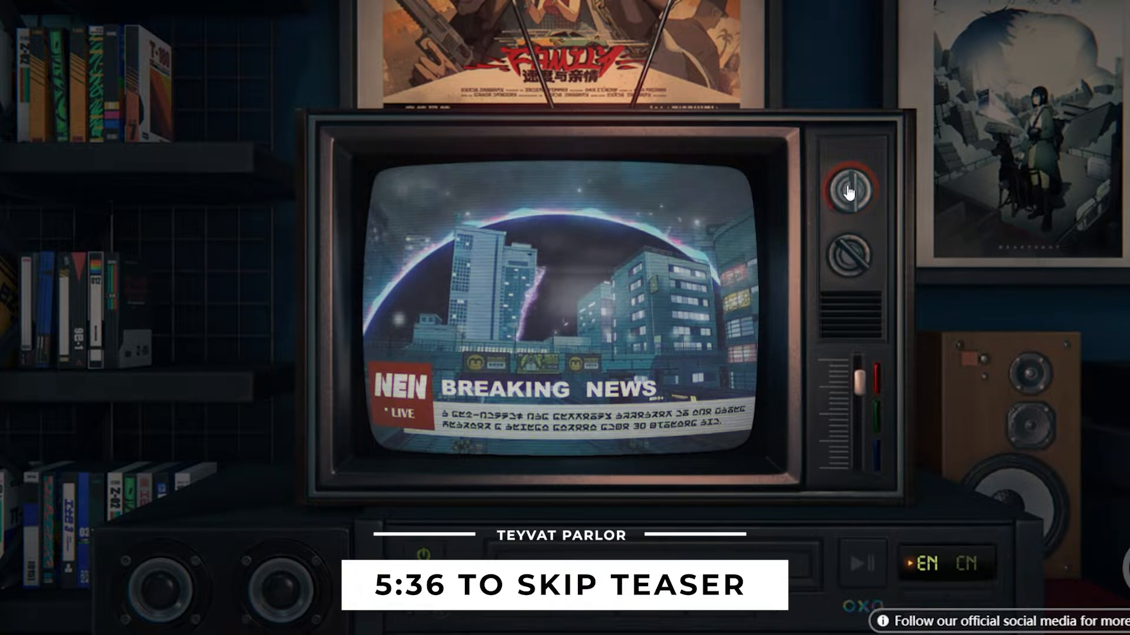
pyautogui.click(855, 190)
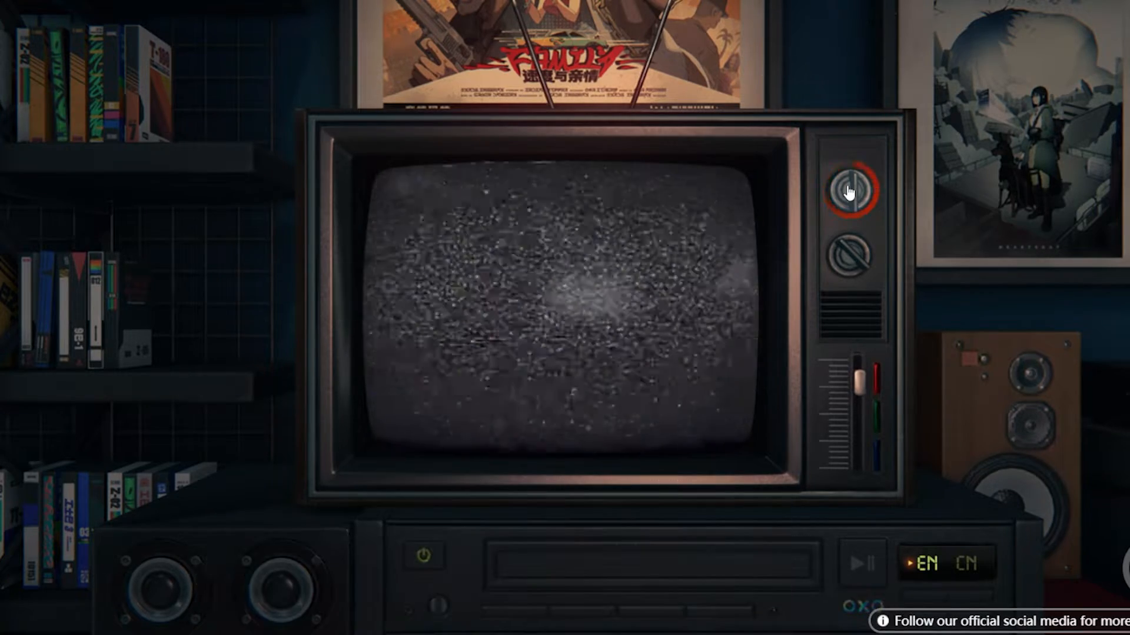
pyautogui.click(852, 188)
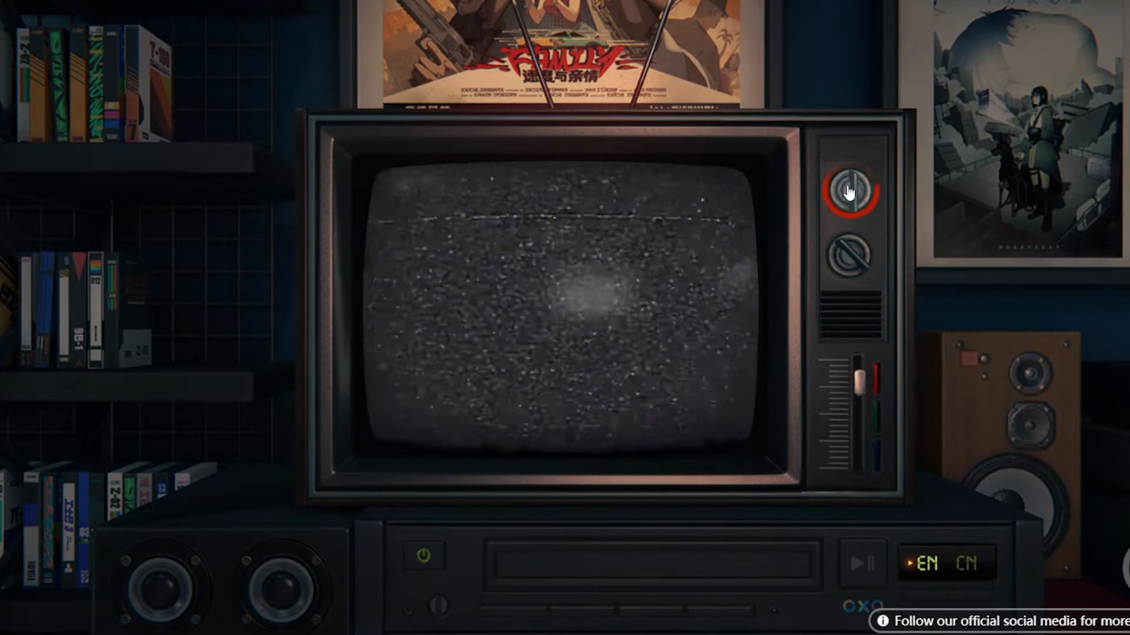
pyautogui.click(853, 190)
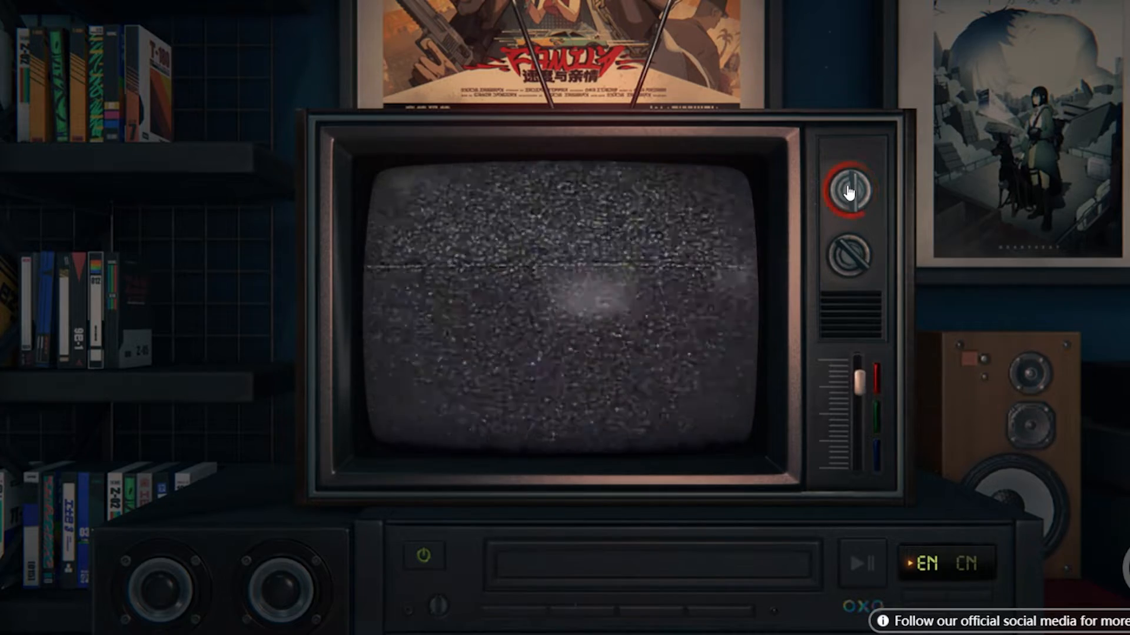
pyautogui.click(854, 188)
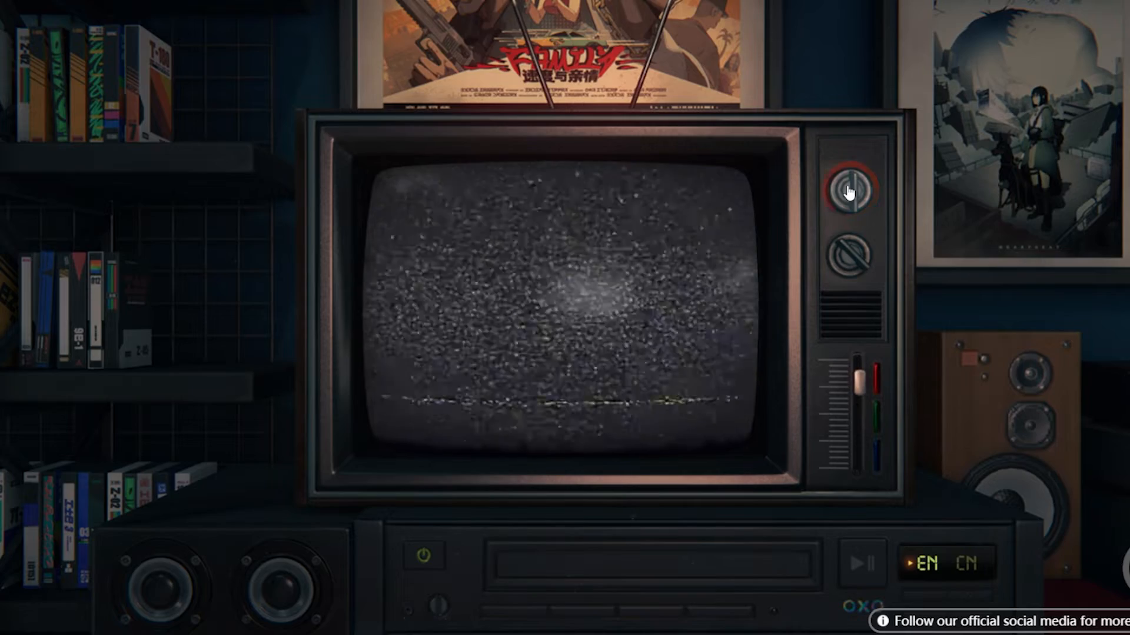
pyautogui.click(852, 189)
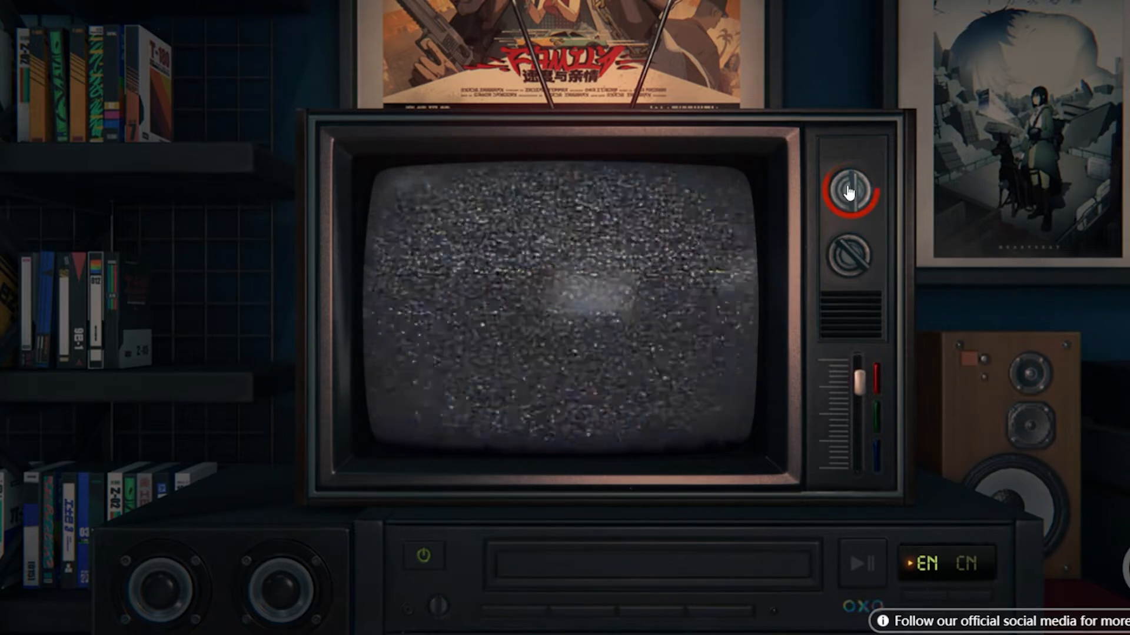
pyautogui.click(852, 186)
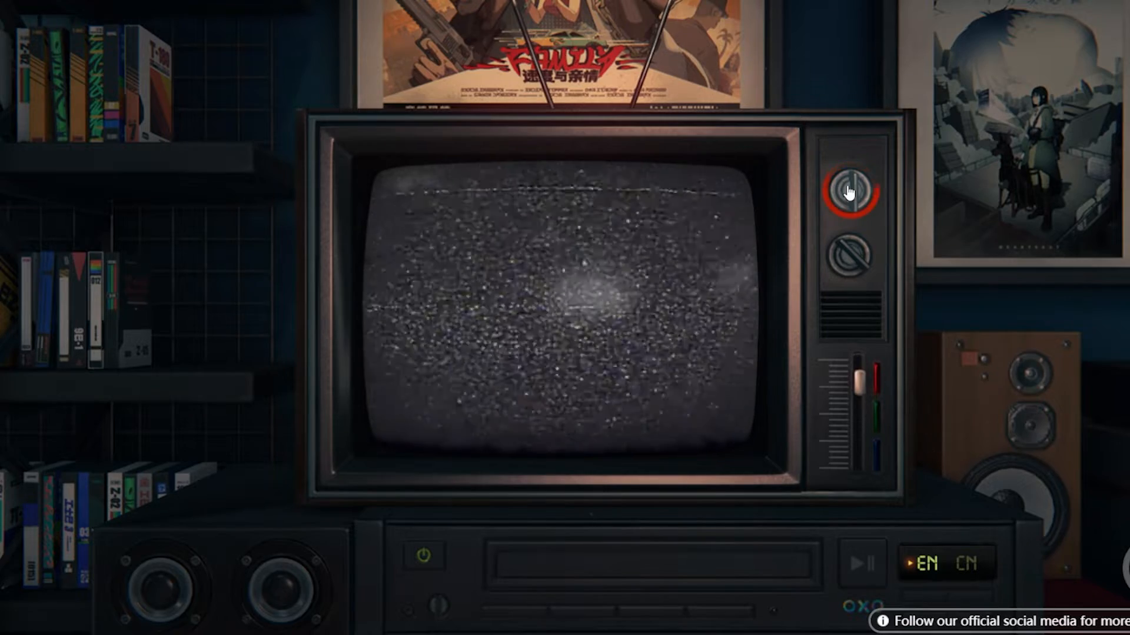
pyautogui.click(851, 189)
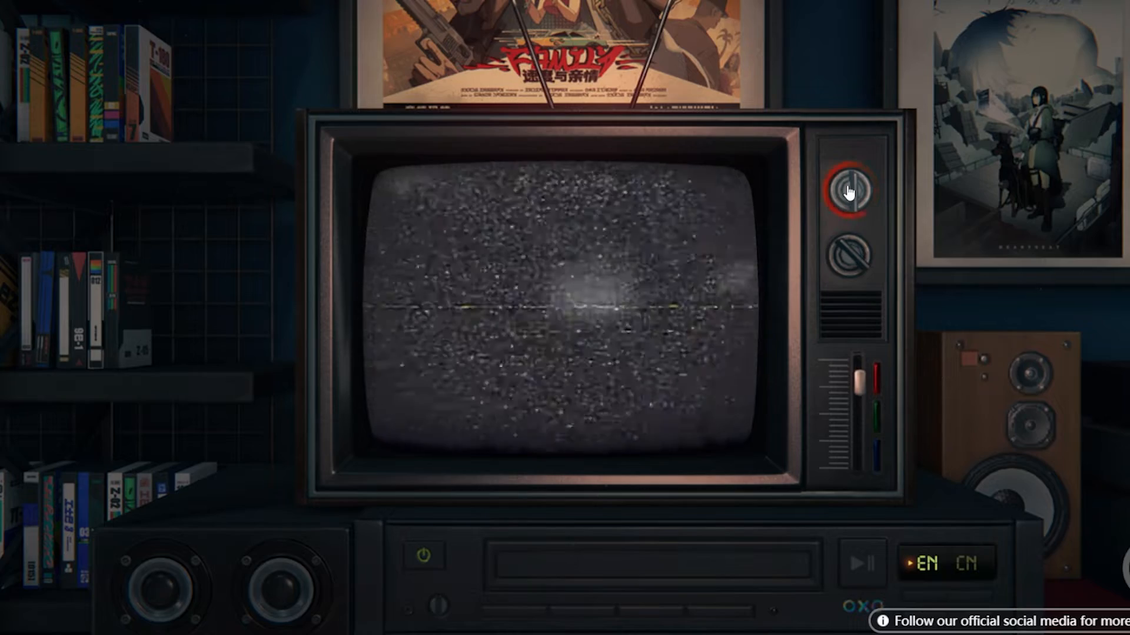
# Cycle past faint picture and dark channels until the TV settles back on static
pyautogui.click(852, 188)
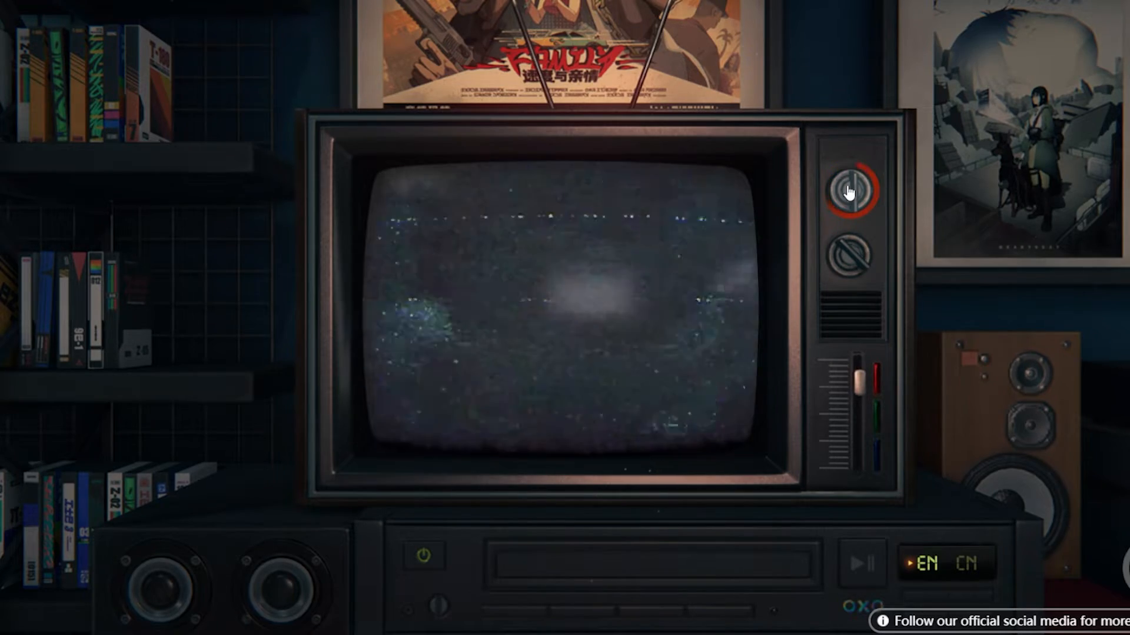
pyautogui.click(853, 188)
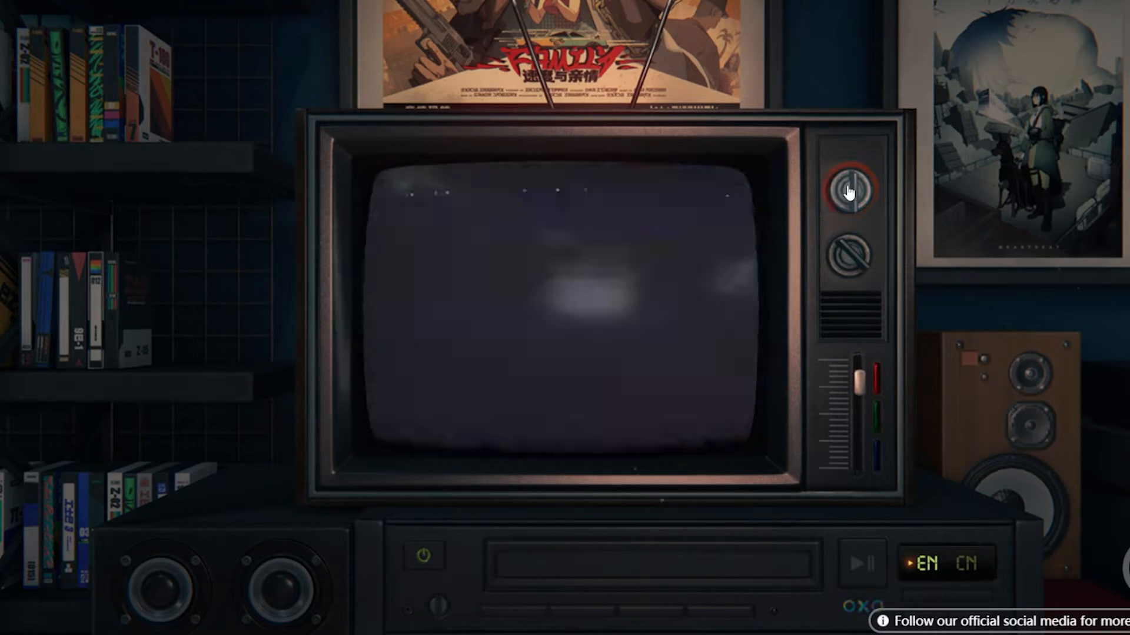
pyautogui.click(852, 189)
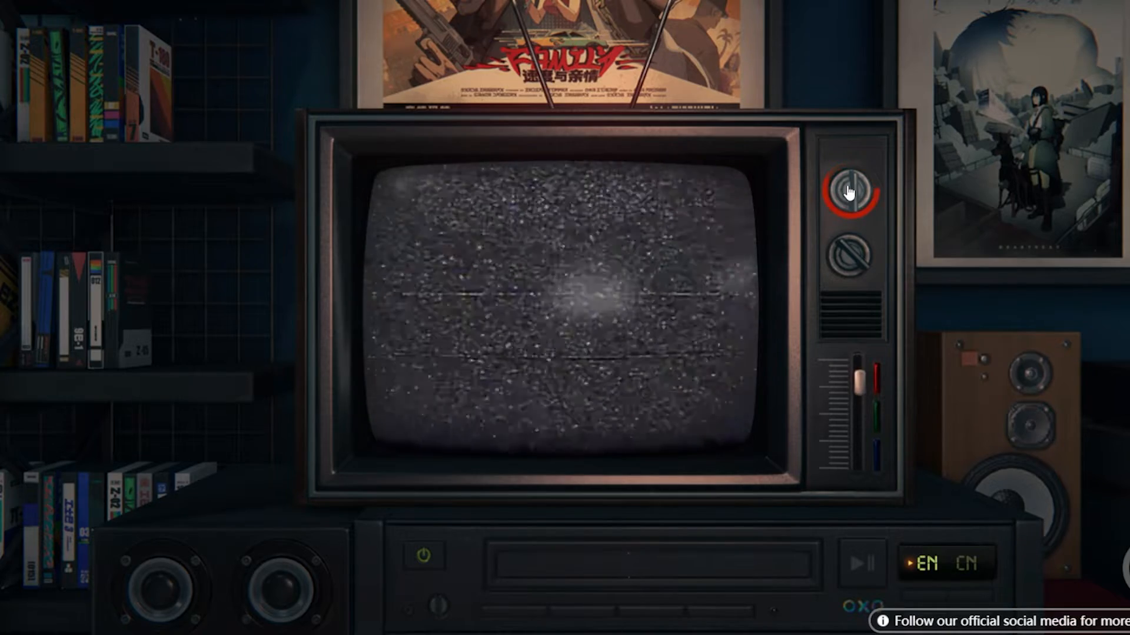
pyautogui.click(852, 186)
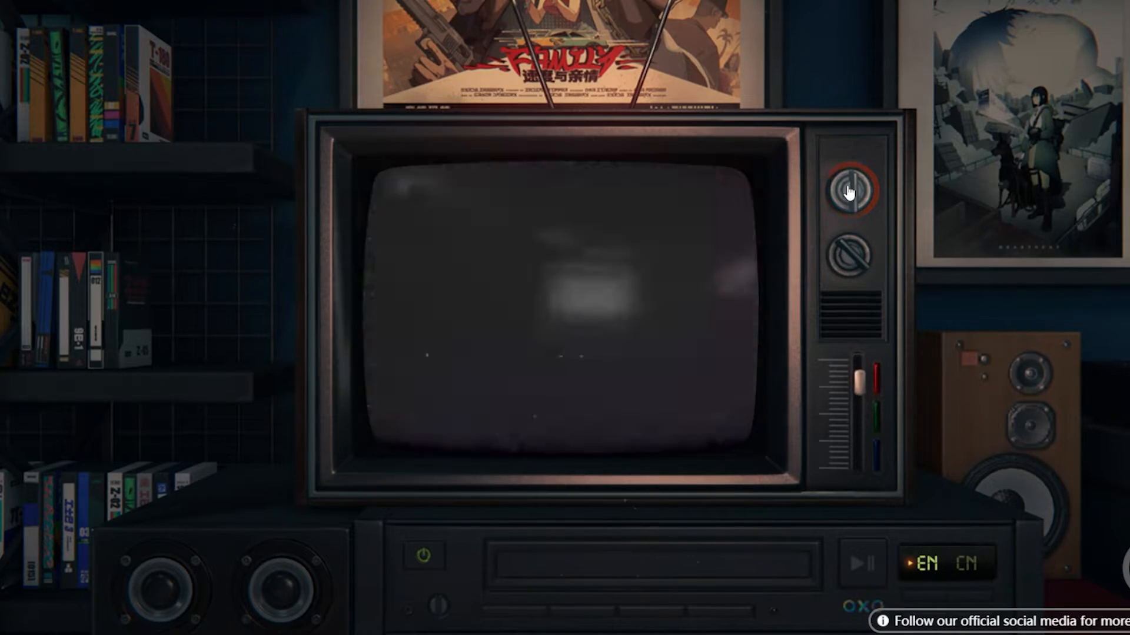
pyautogui.click(852, 190)
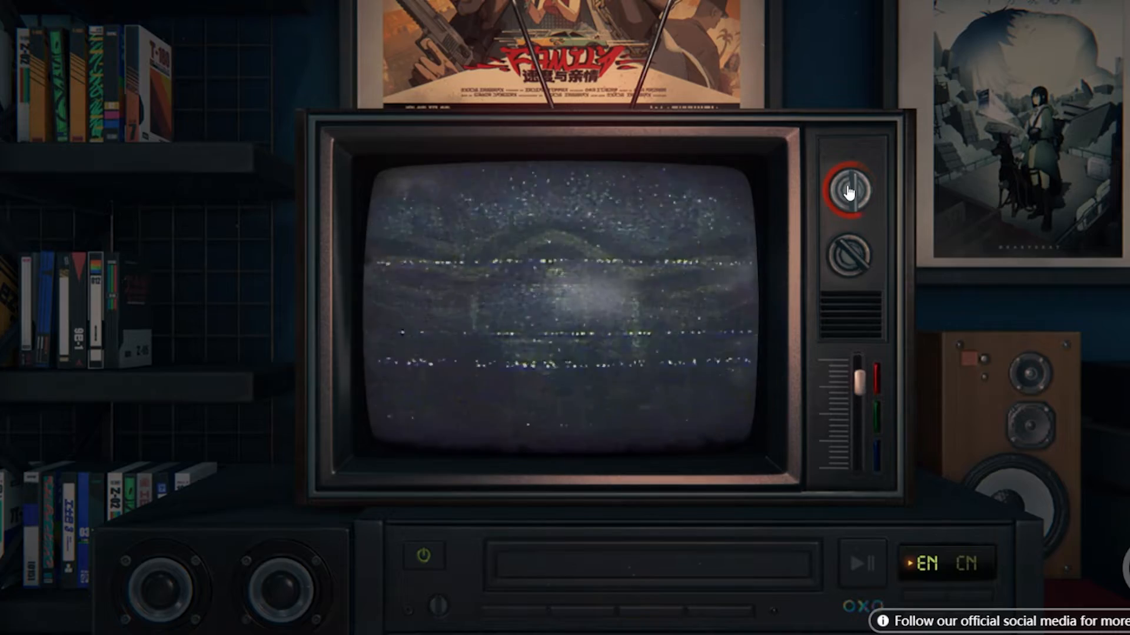
pyautogui.click(852, 186)
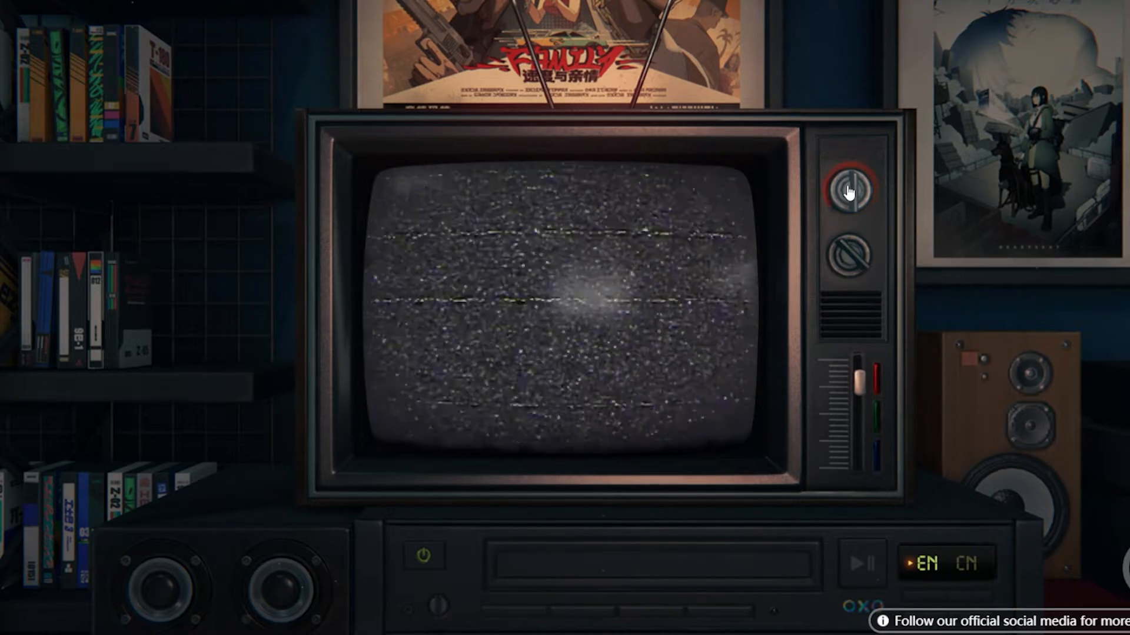
pyautogui.click(852, 188)
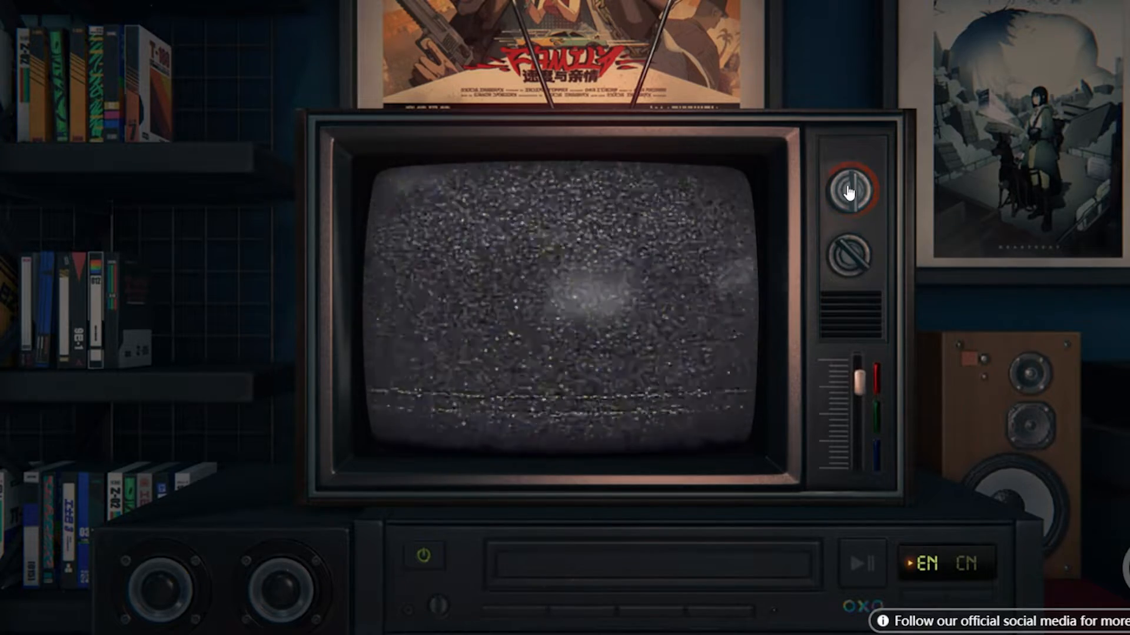
pyautogui.click(853, 190)
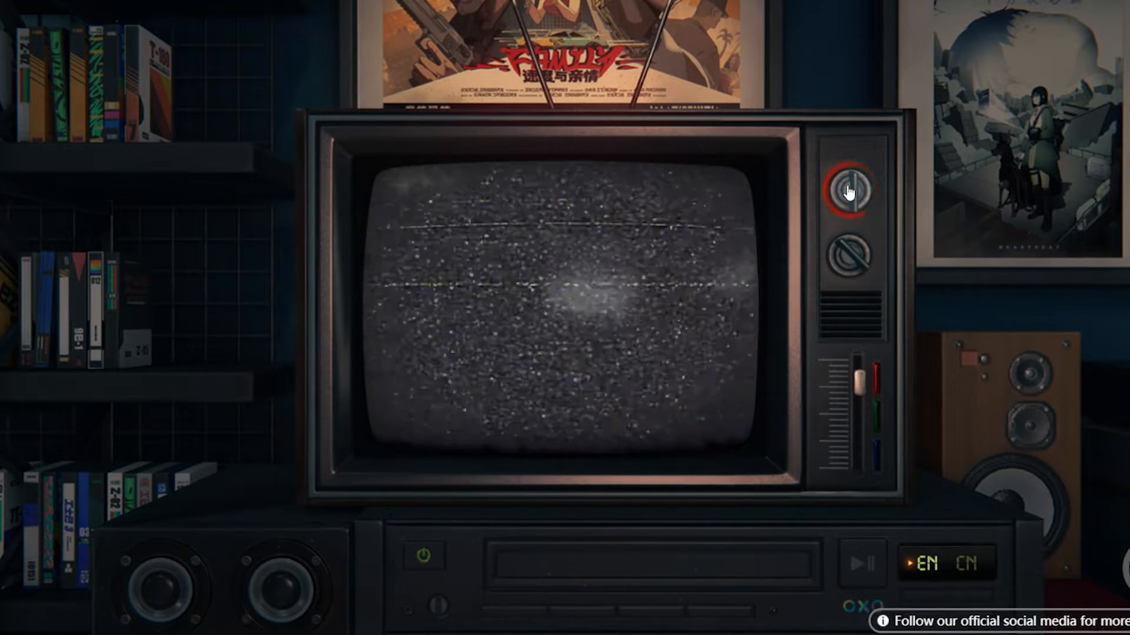
pyautogui.click(852, 189)
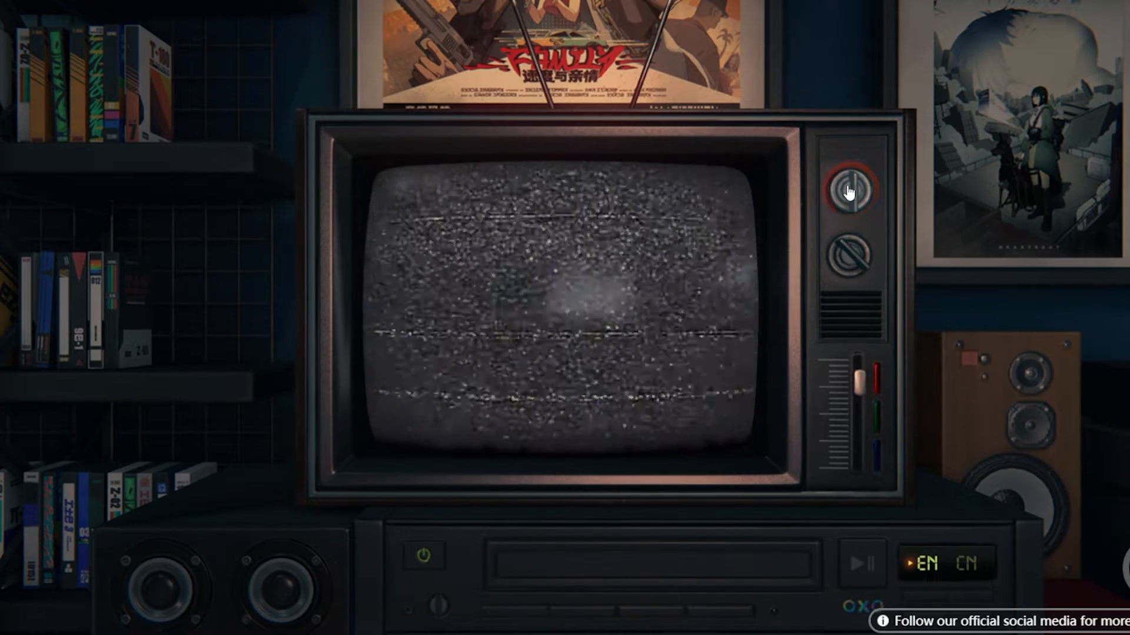
pyautogui.click(853, 188)
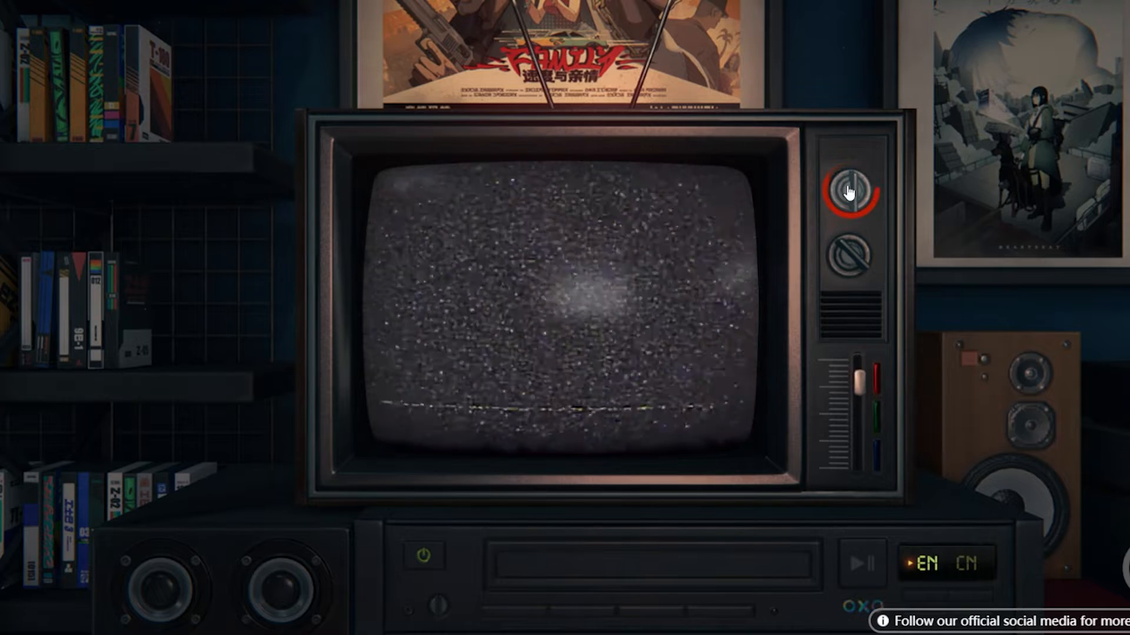
# Flip through a distorted picture, static and the glowing ring channel
pyautogui.click(854, 183)
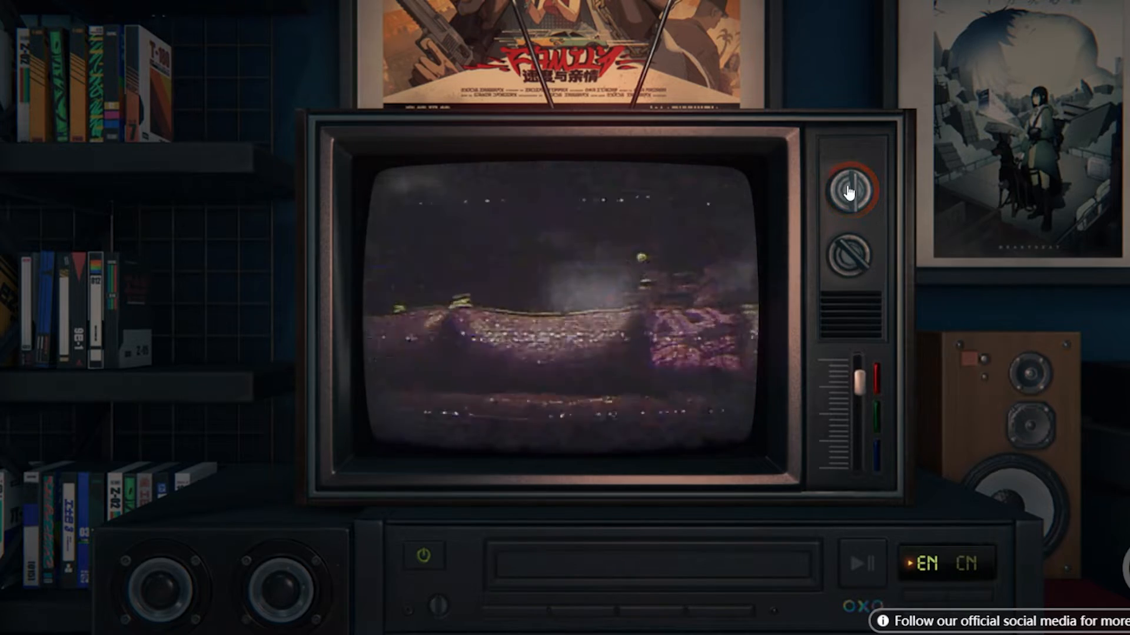
pyautogui.click(855, 189)
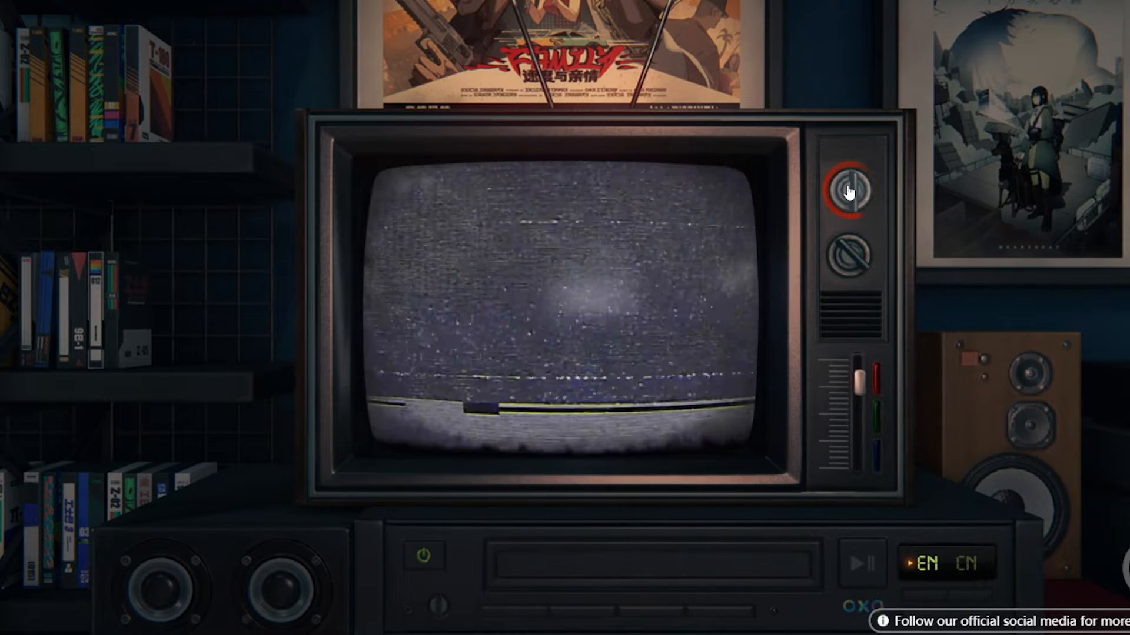
pyautogui.click(853, 184)
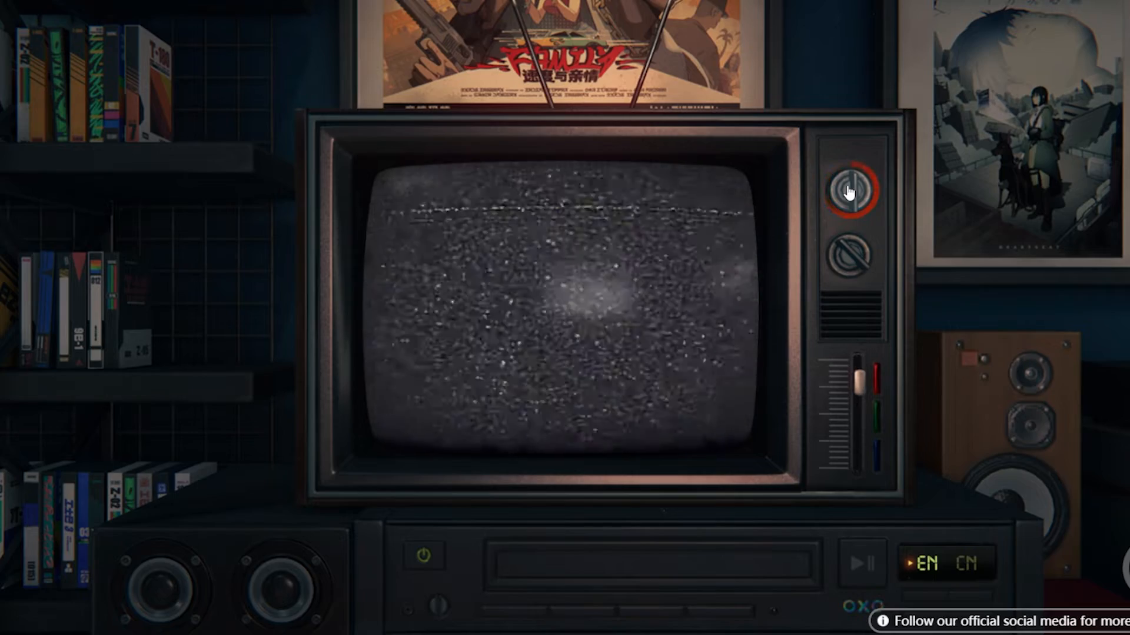
pyautogui.click(854, 186)
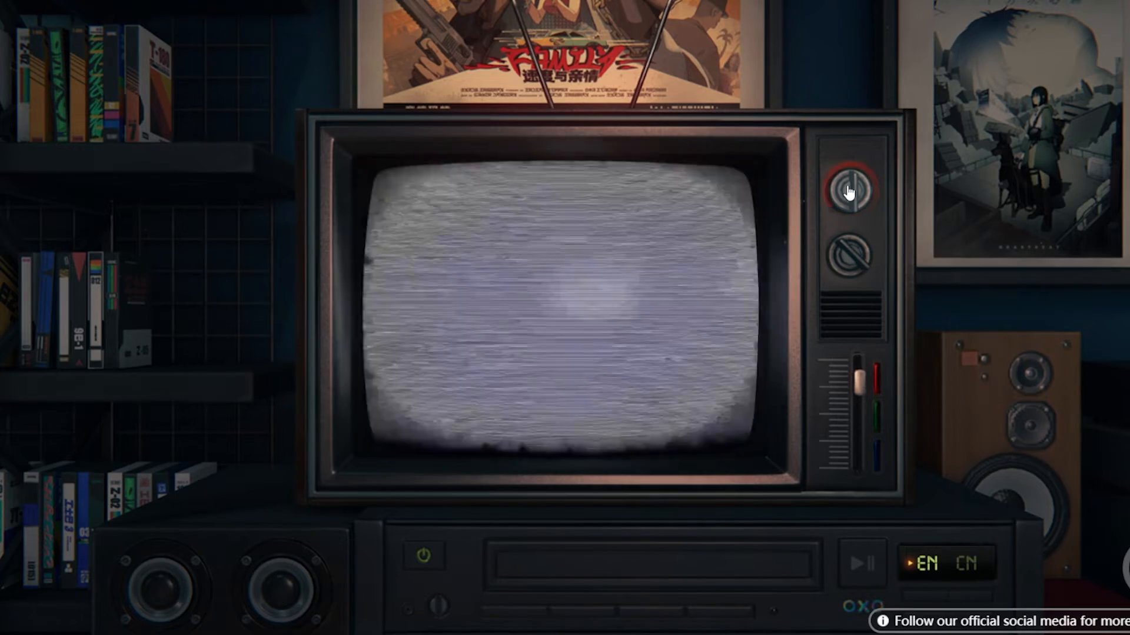
pyautogui.click(854, 188)
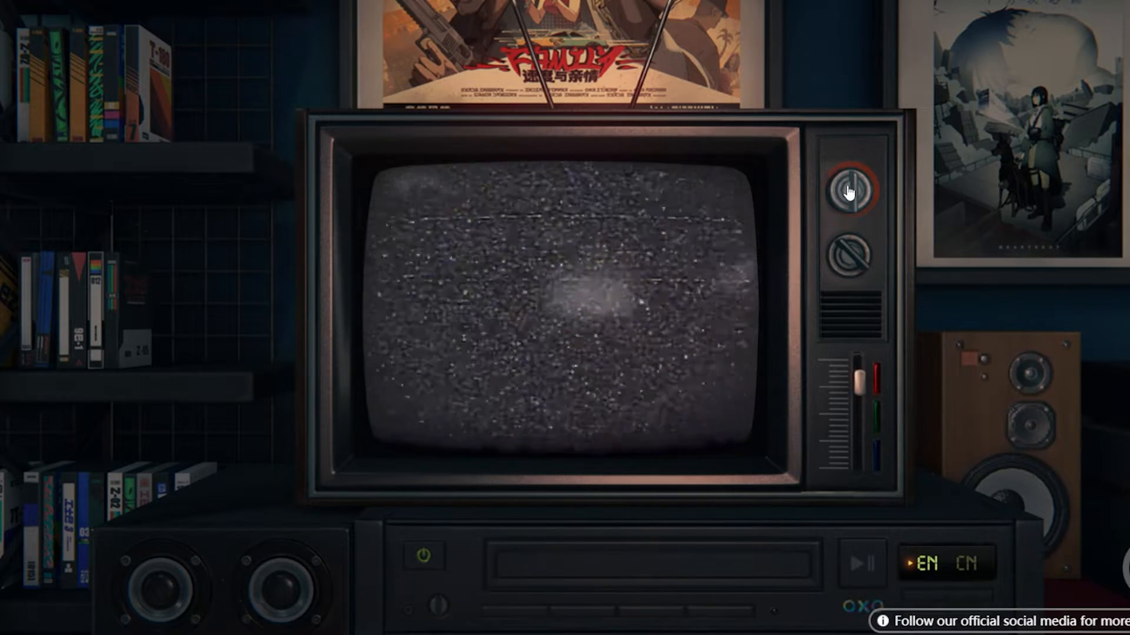
pyautogui.click(853, 188)
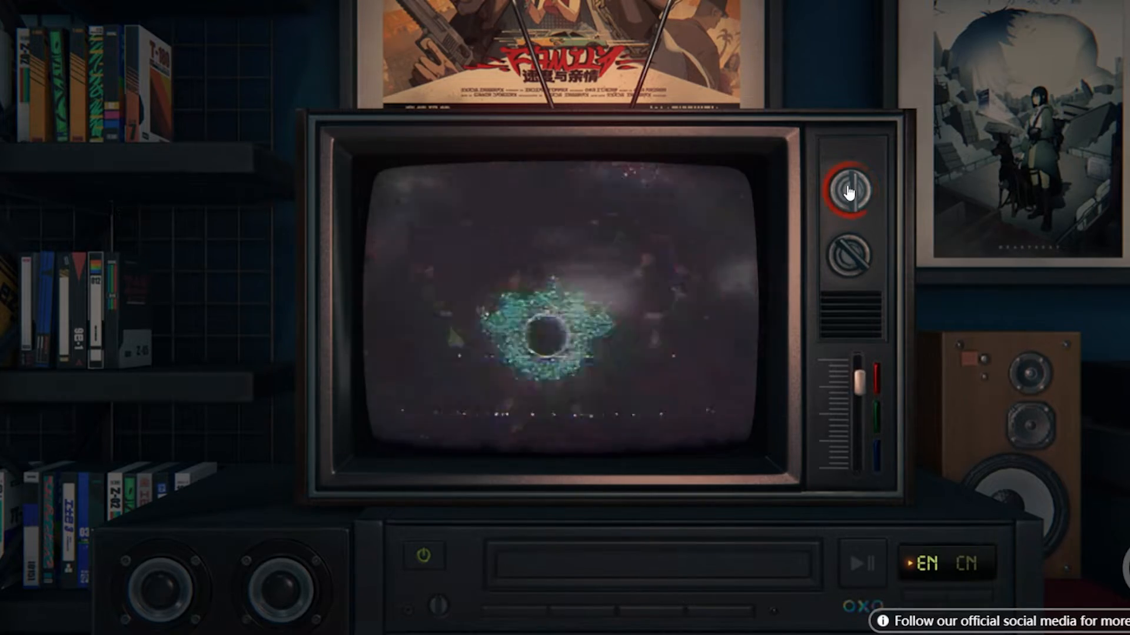
pyautogui.click(852, 184)
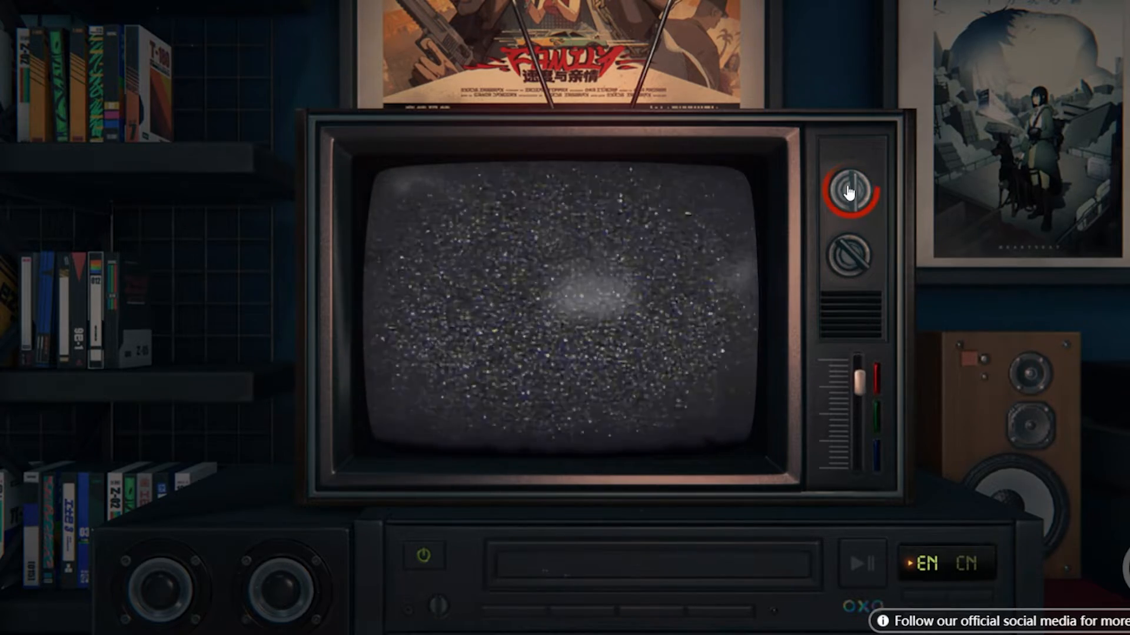
pyautogui.click(851, 184)
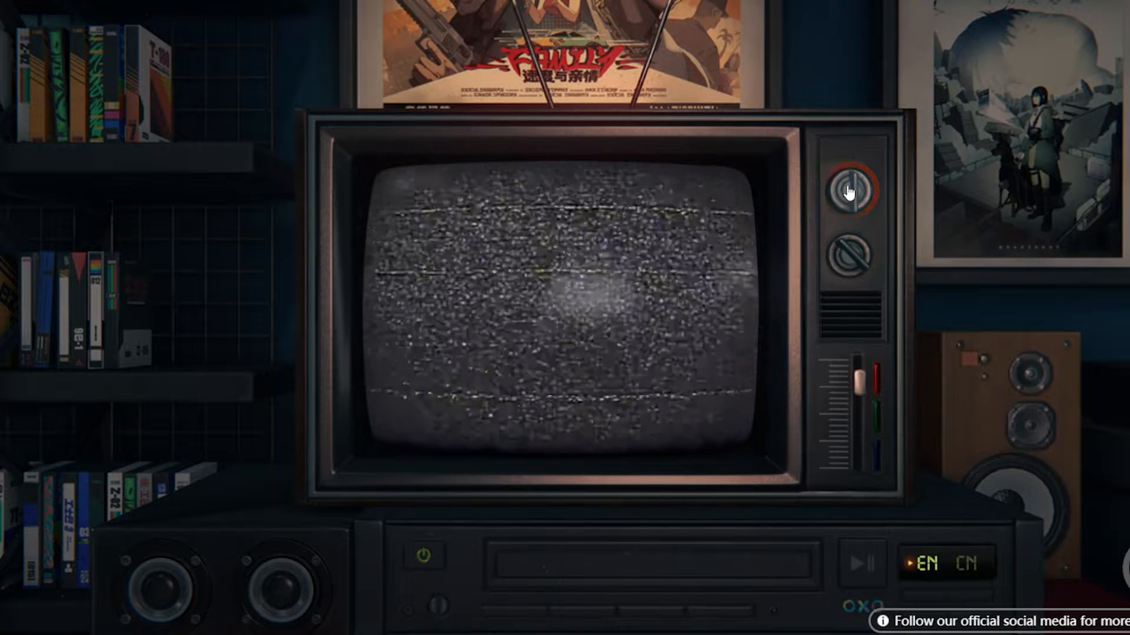
# Keep flipping static channels until the TV lands on a dark, blank screen
pyautogui.click(855, 189)
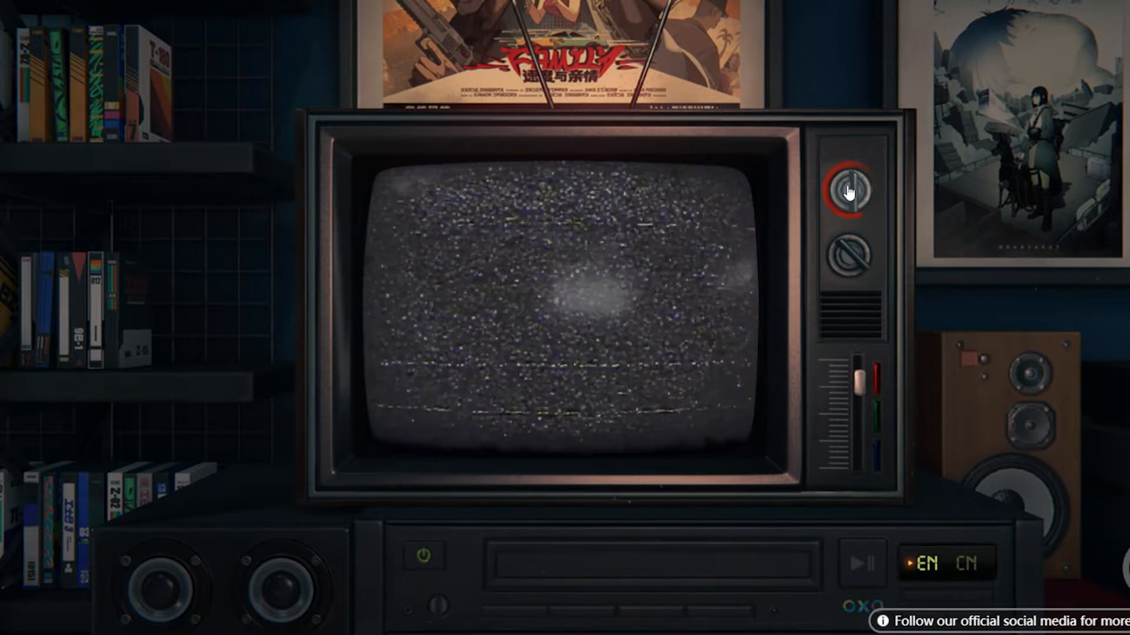
pyautogui.click(848, 190)
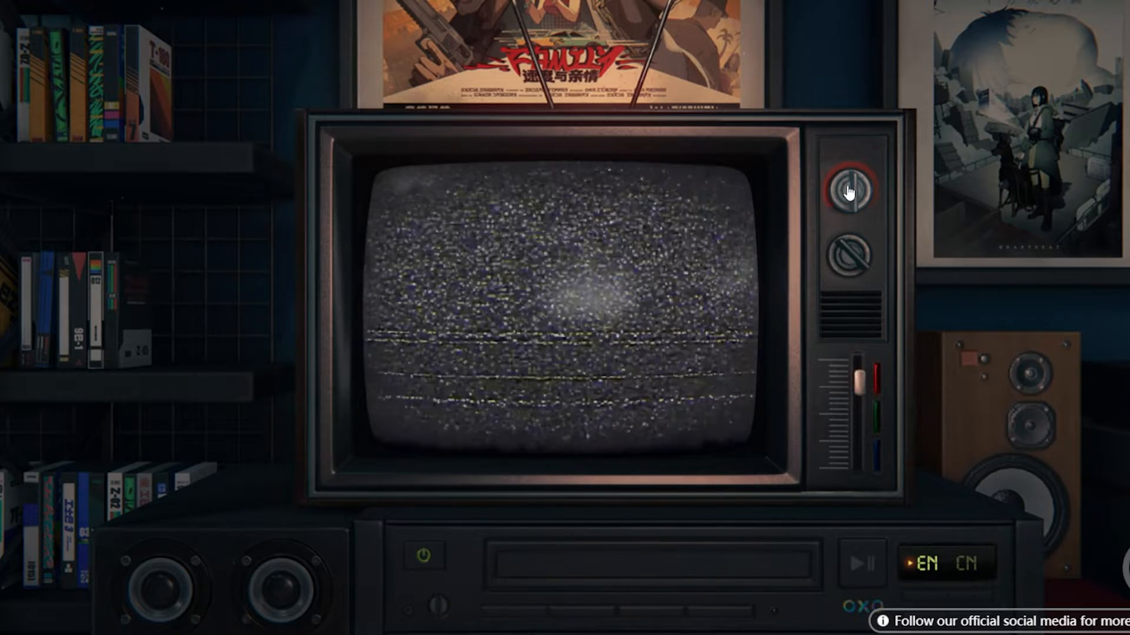
pyautogui.click(854, 190)
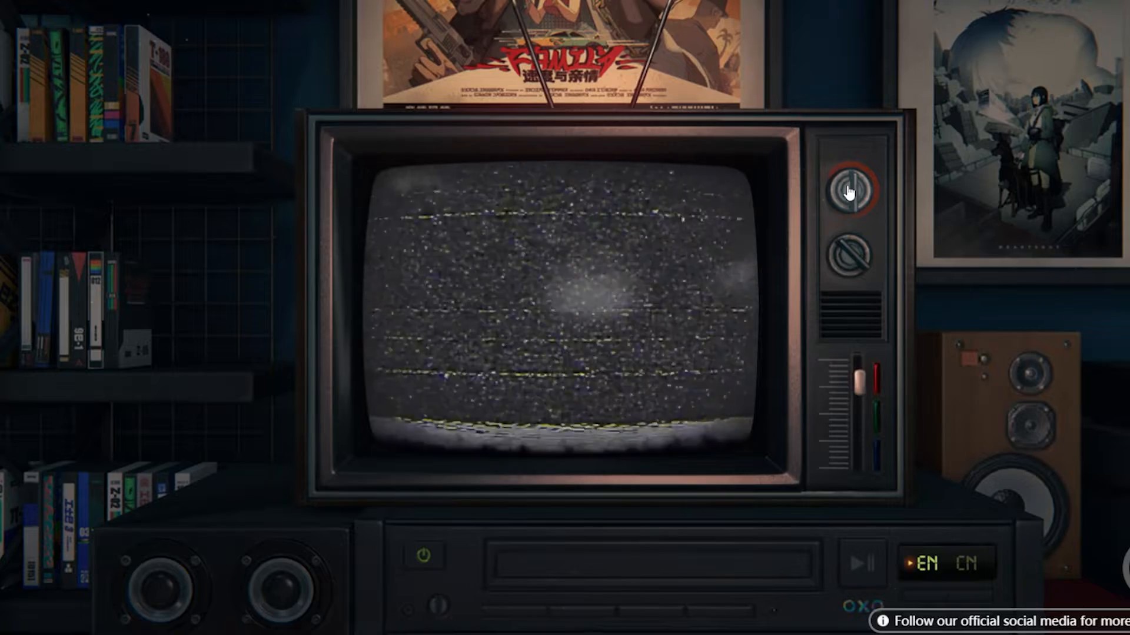
pyautogui.click(852, 188)
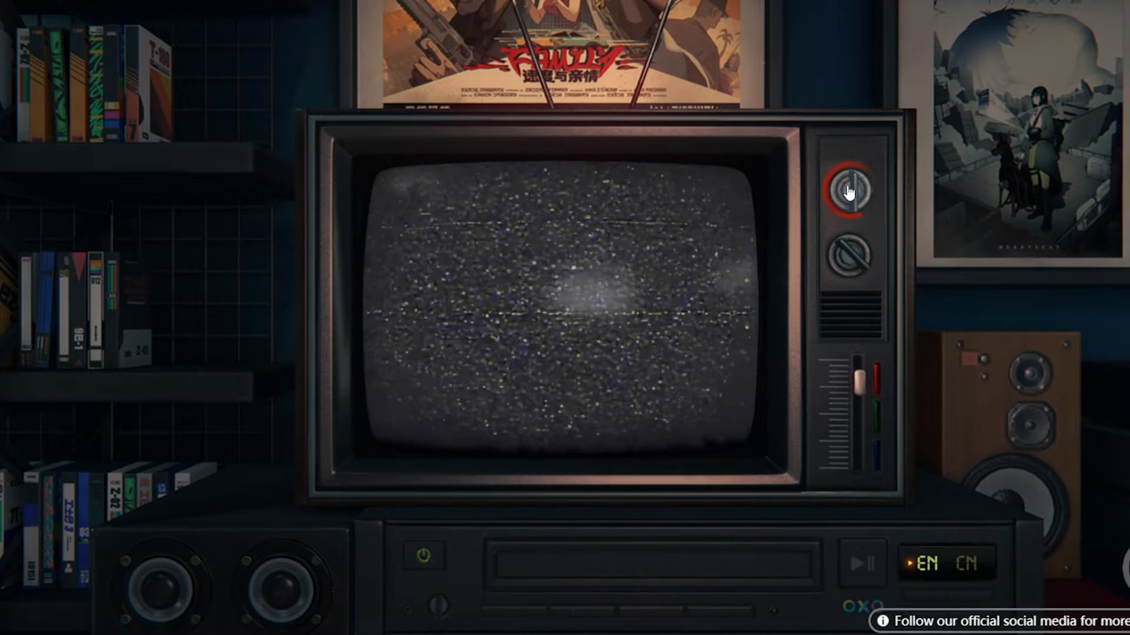
pyautogui.click(854, 188)
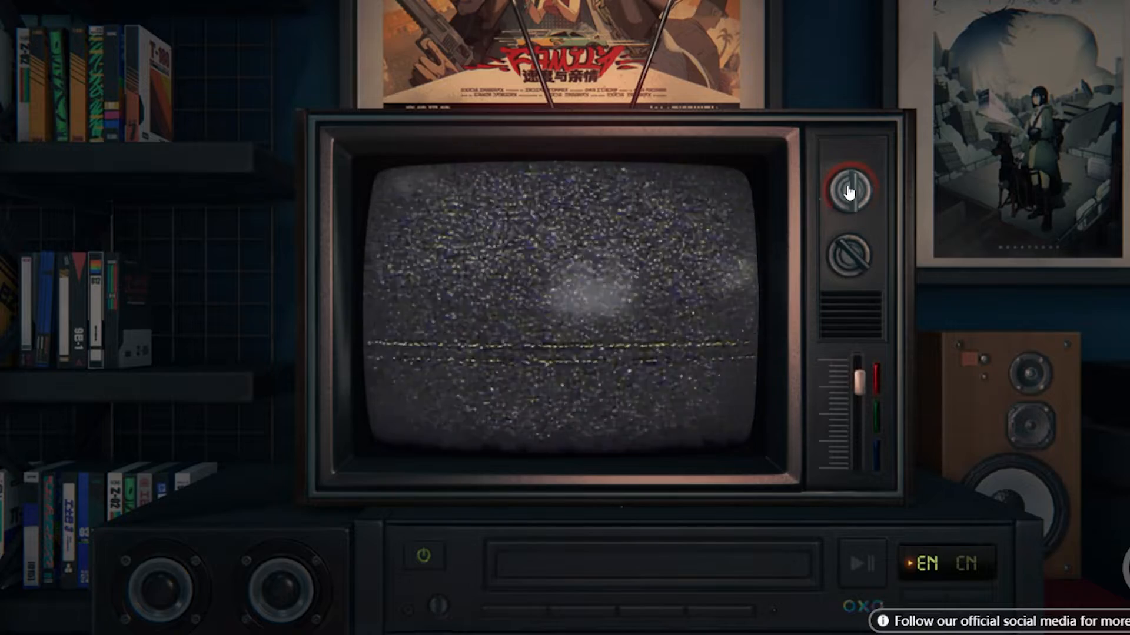
pyautogui.click(854, 185)
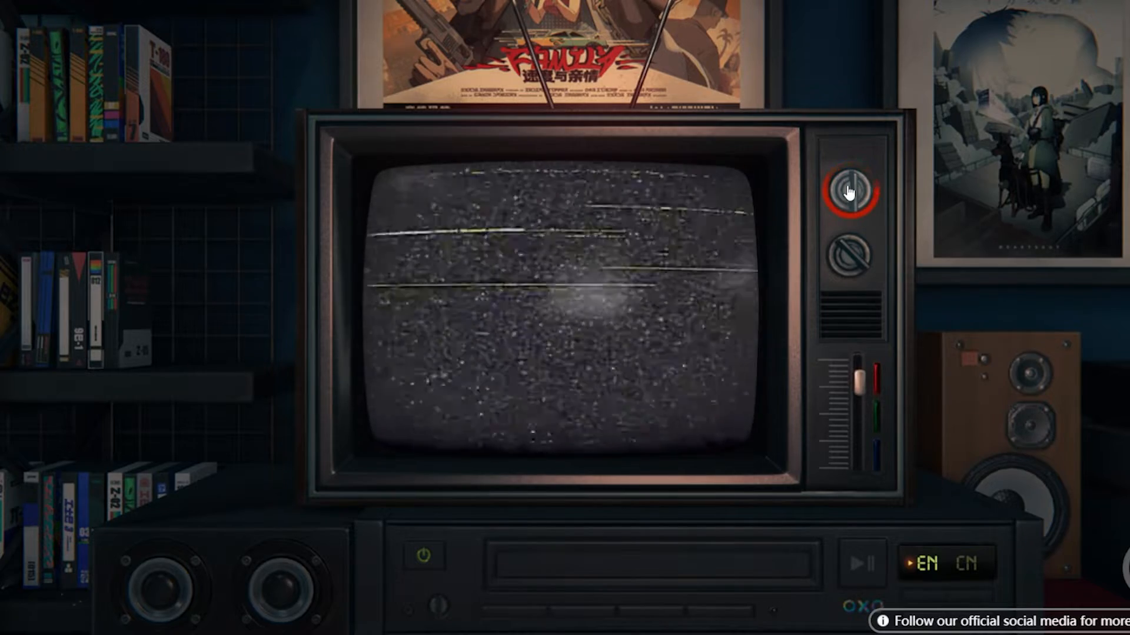
pyautogui.click(852, 185)
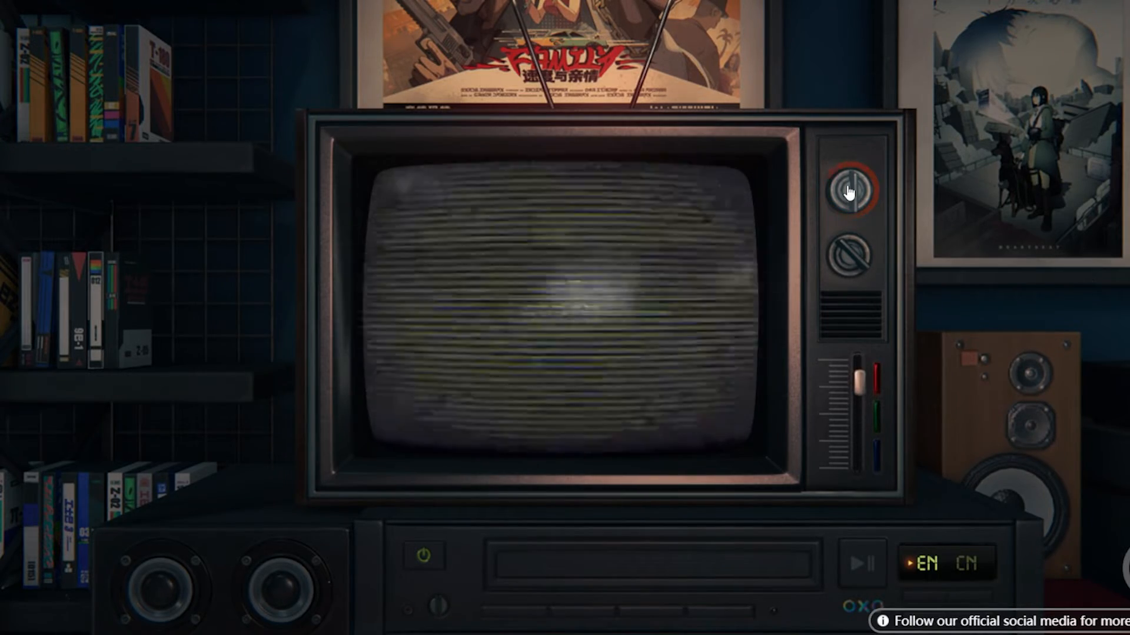
pyautogui.click(853, 189)
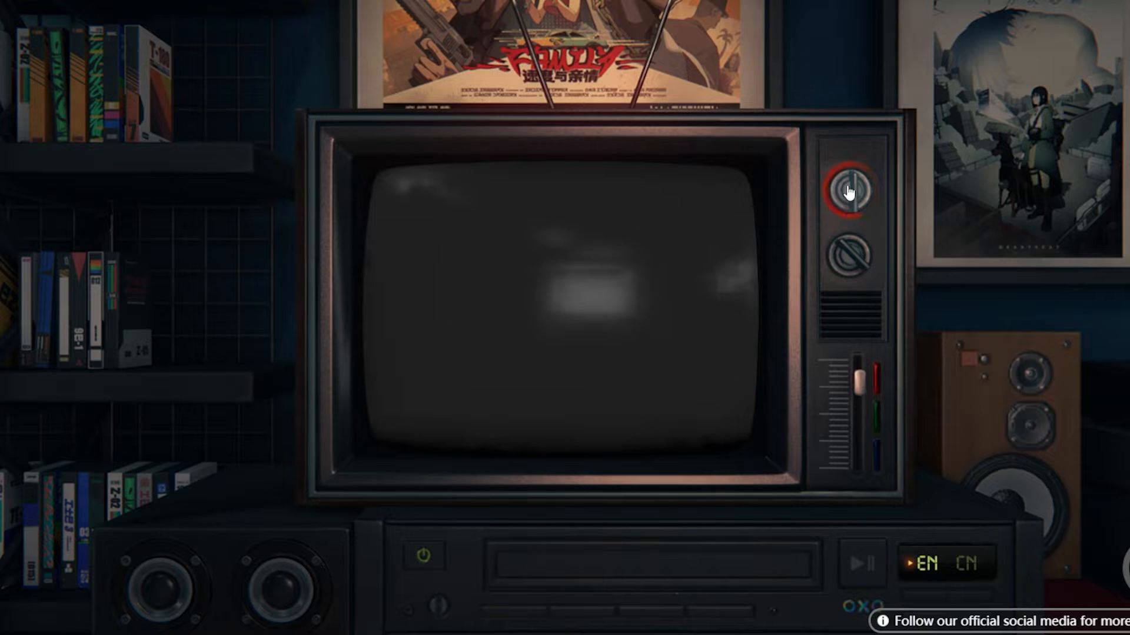
# Enter the red teaser channel and advance through the tiger, white bear and POW frames
pyautogui.click(852, 189)
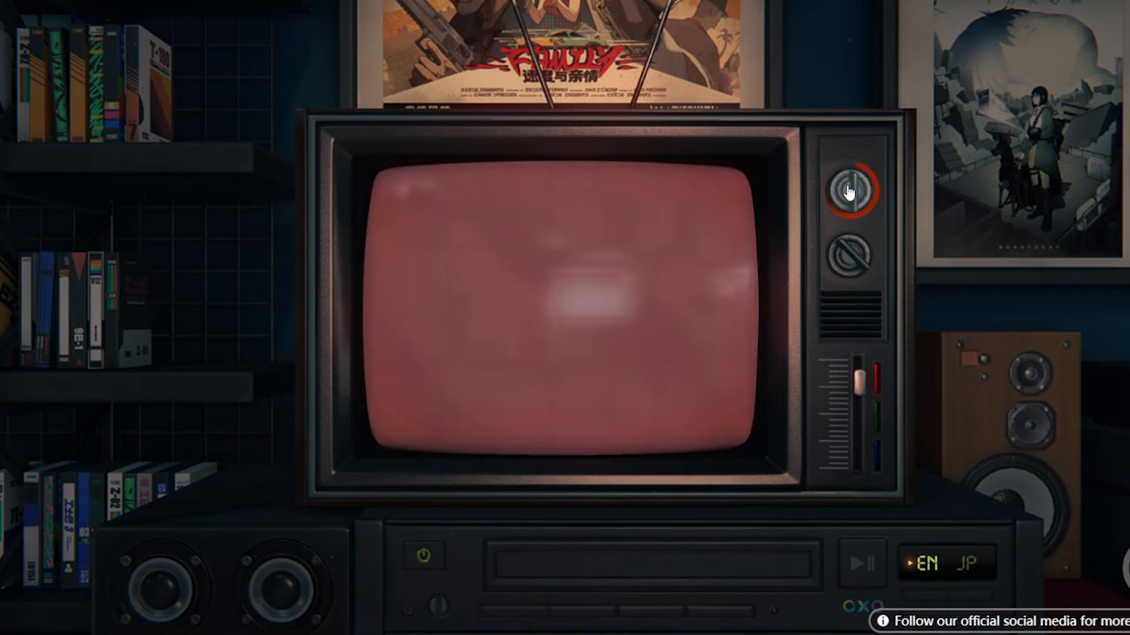
pyautogui.click(853, 189)
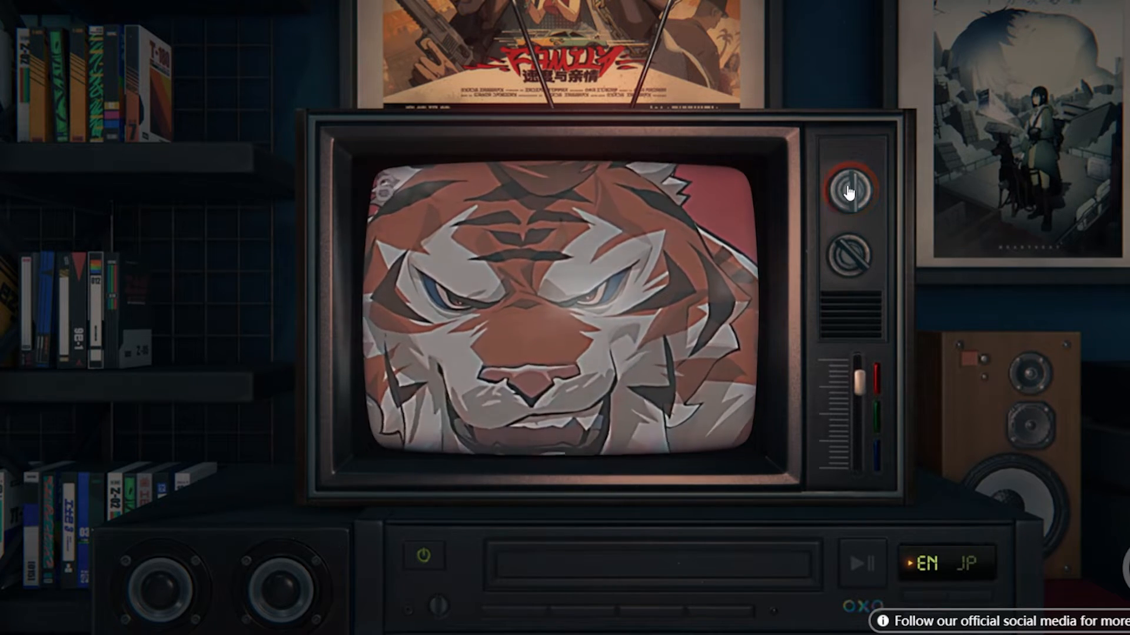
pyautogui.click(854, 188)
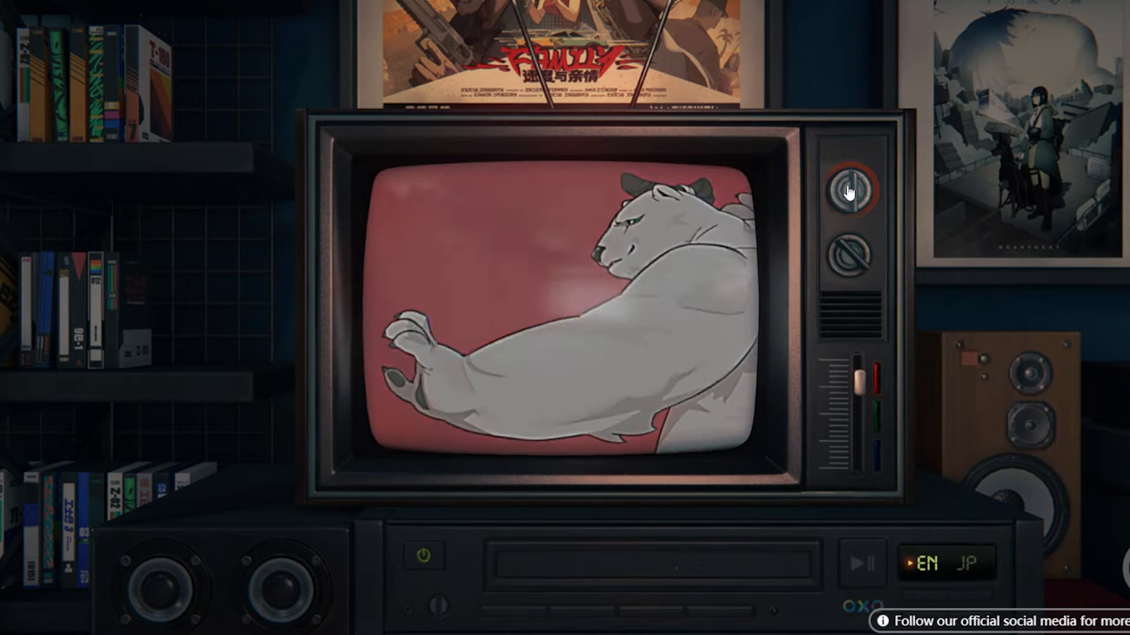
pyautogui.click(854, 188)
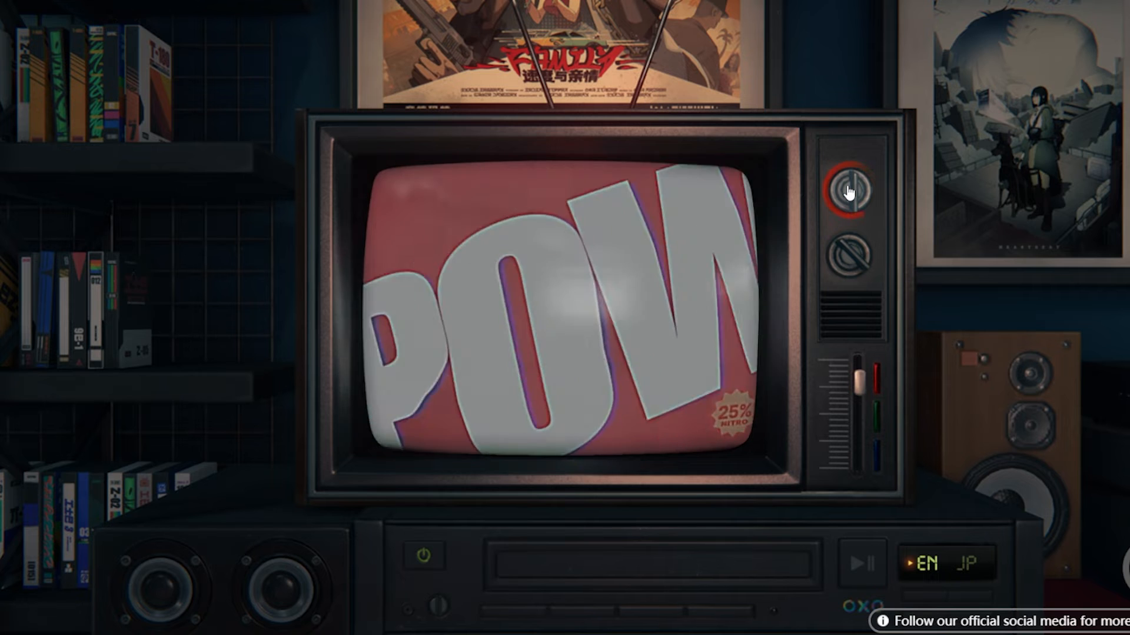
pyautogui.click(853, 187)
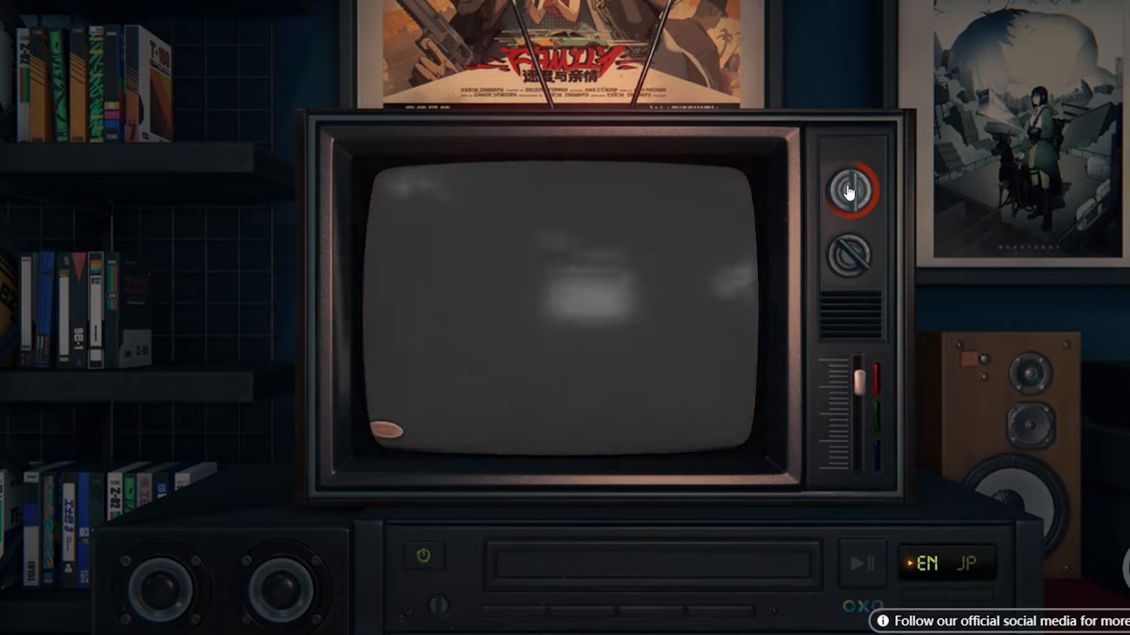
# Advance through the drink ad, can shot, Nitro Fuel ad and logo, then return to static
pyautogui.click(854, 190)
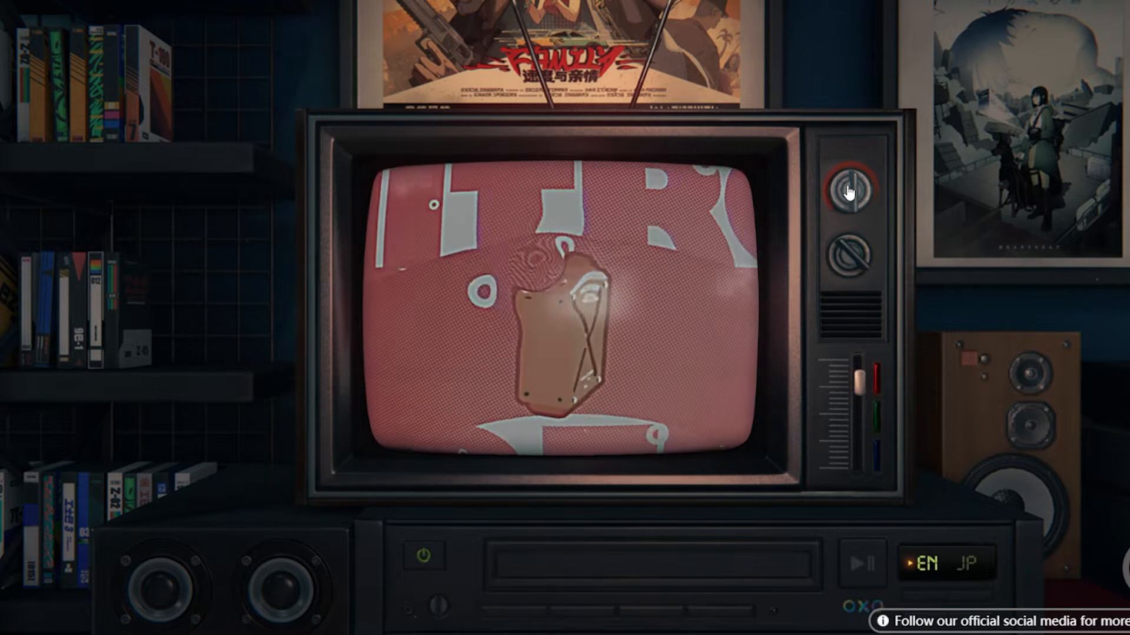
pyautogui.click(850, 189)
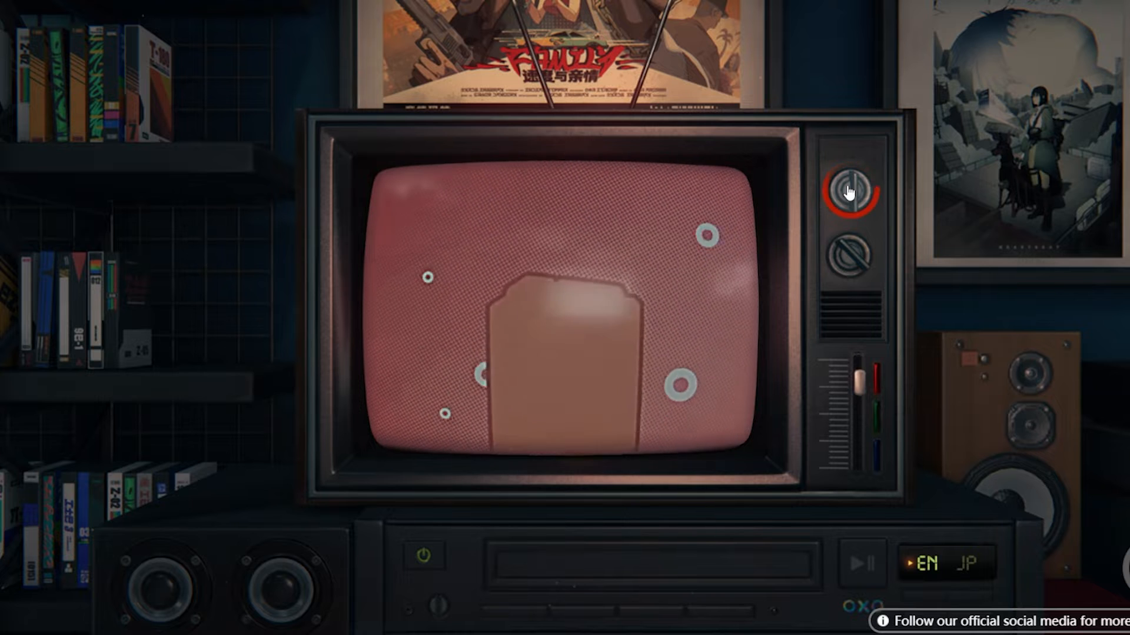
pyautogui.click(851, 184)
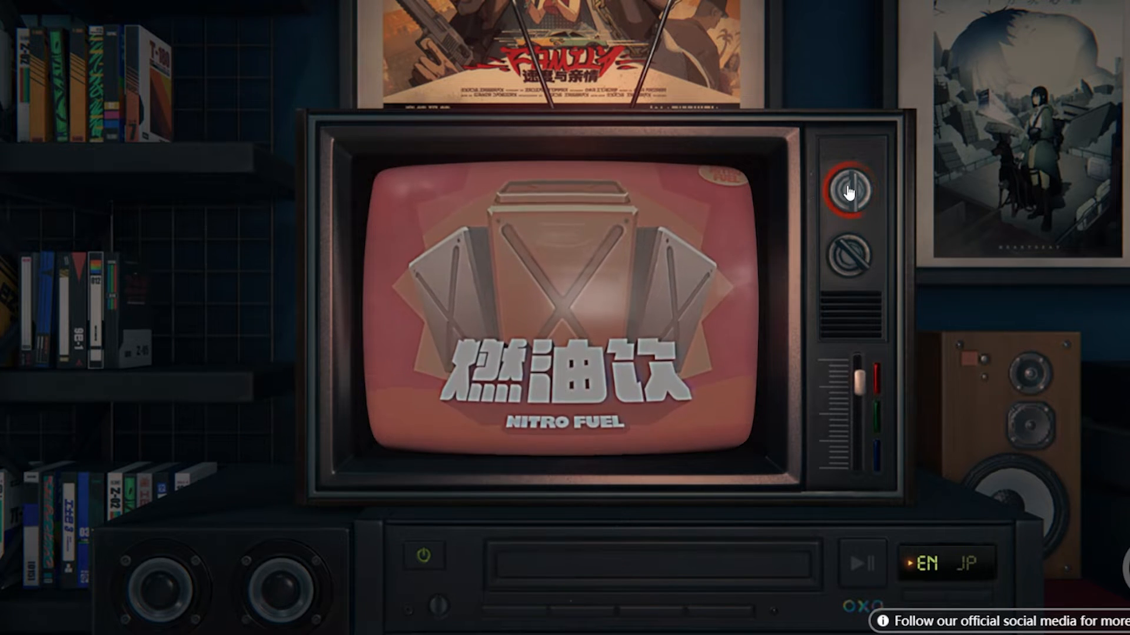
pyautogui.click(852, 184)
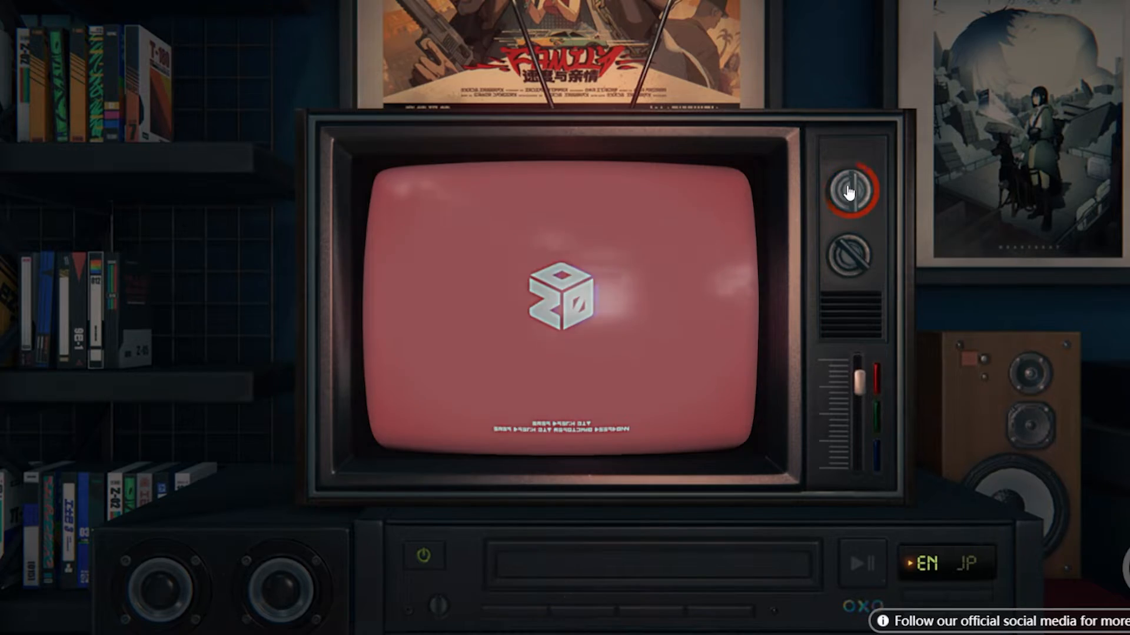
pyautogui.click(853, 188)
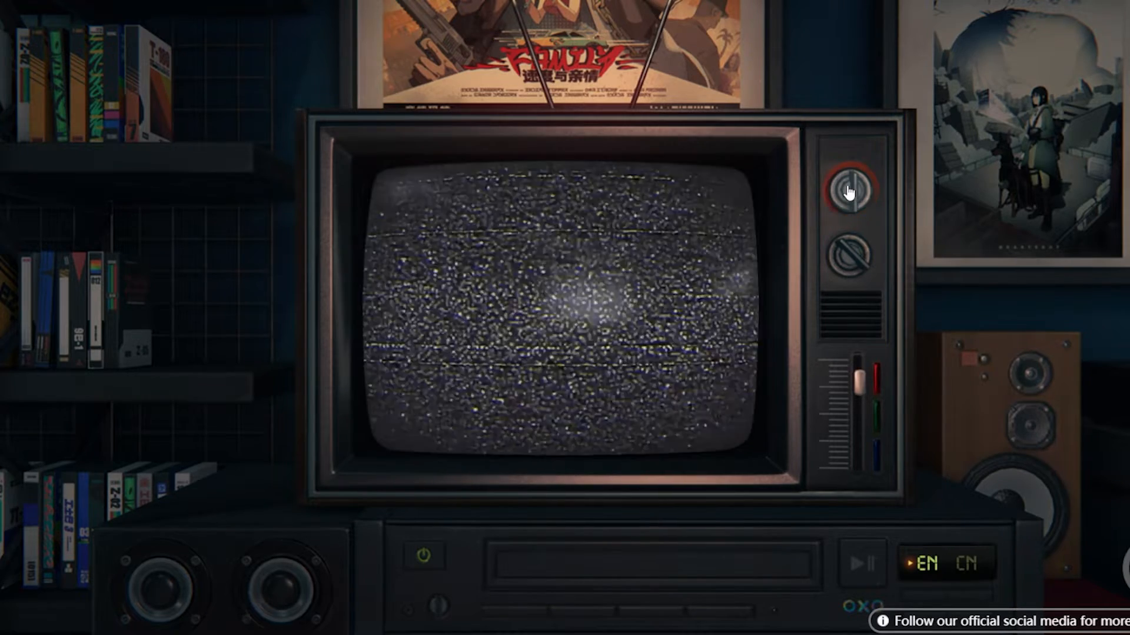
pyautogui.click(854, 188)
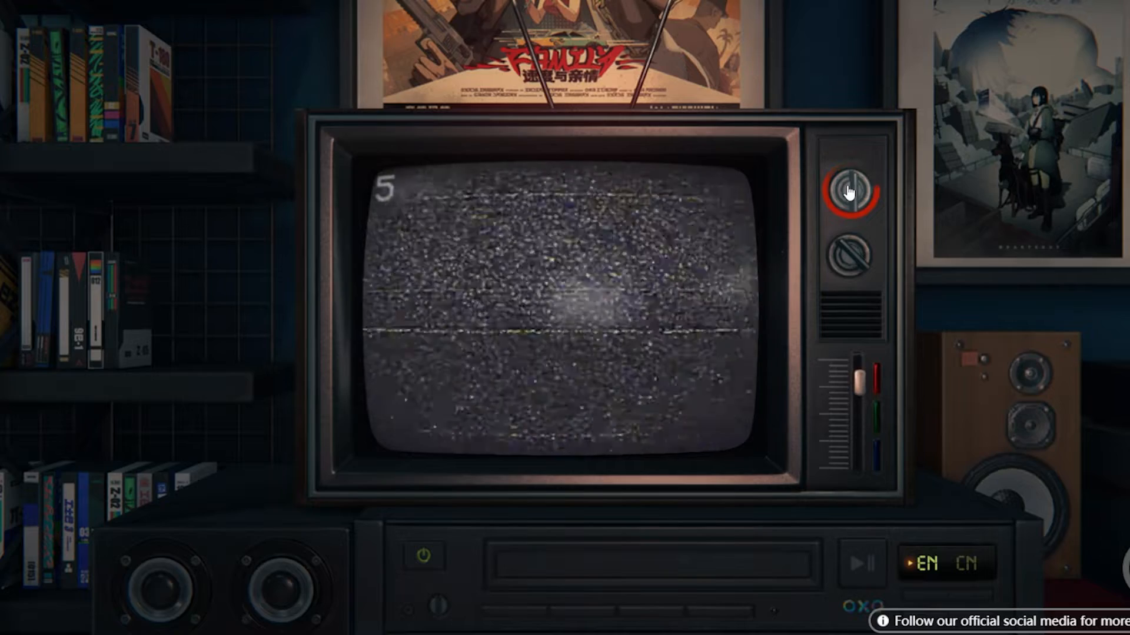
pyautogui.click(852, 189)
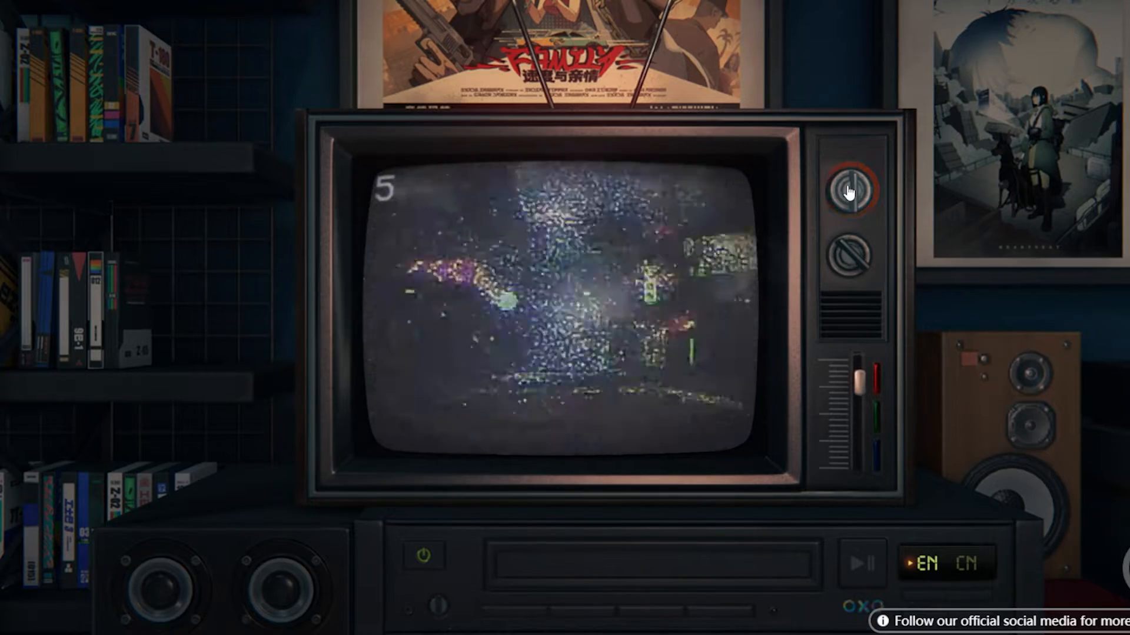
pyautogui.click(852, 188)
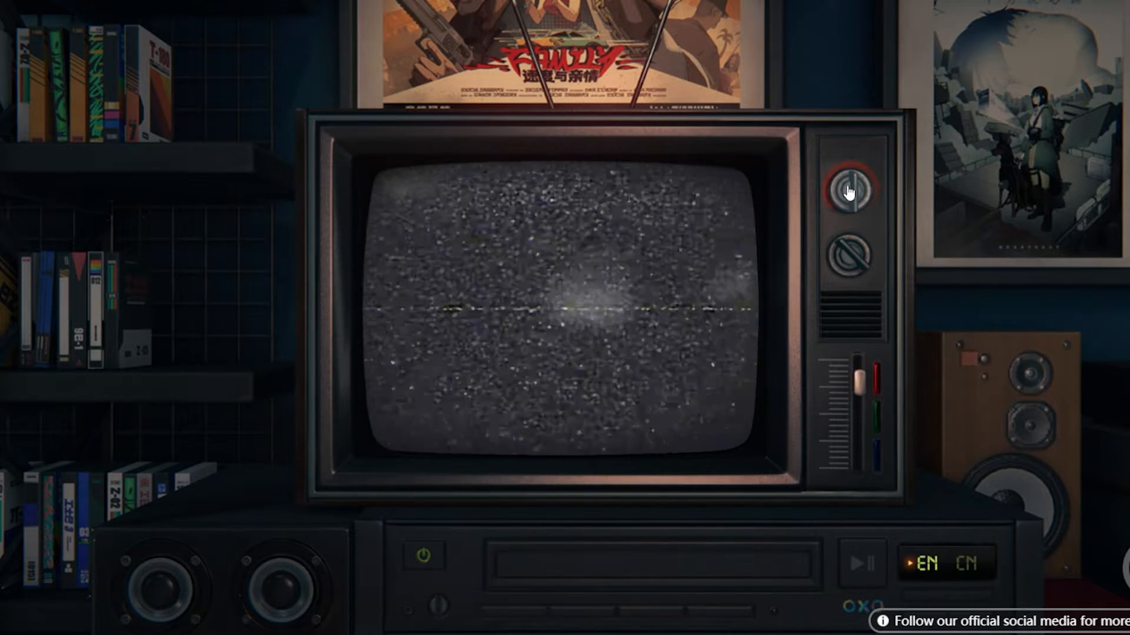
pyautogui.click(851, 188)
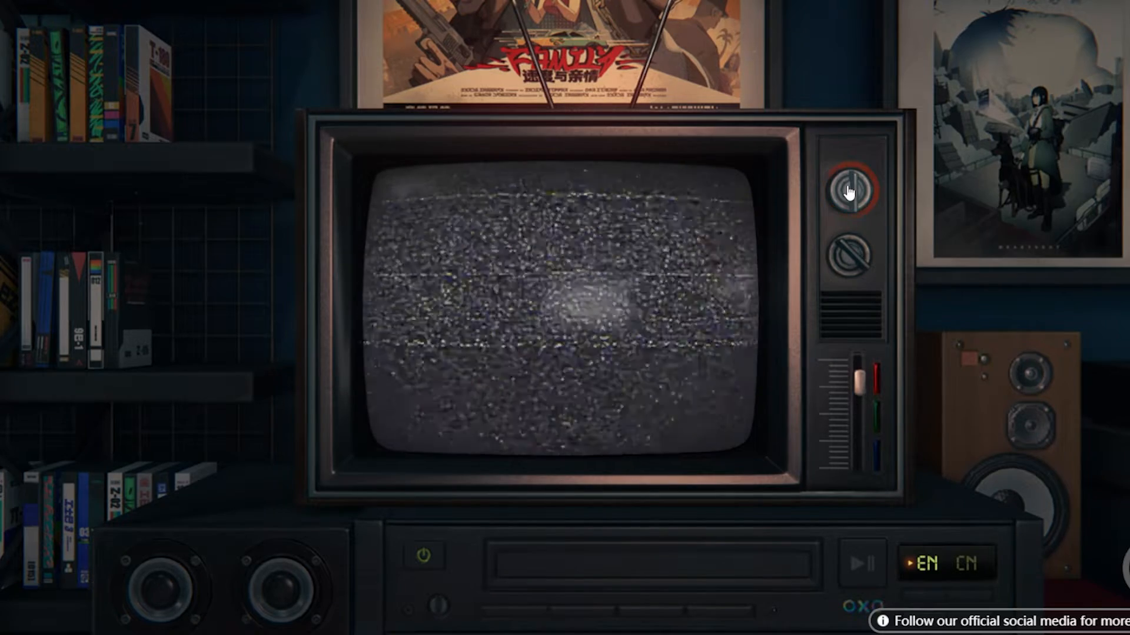
pyautogui.click(855, 188)
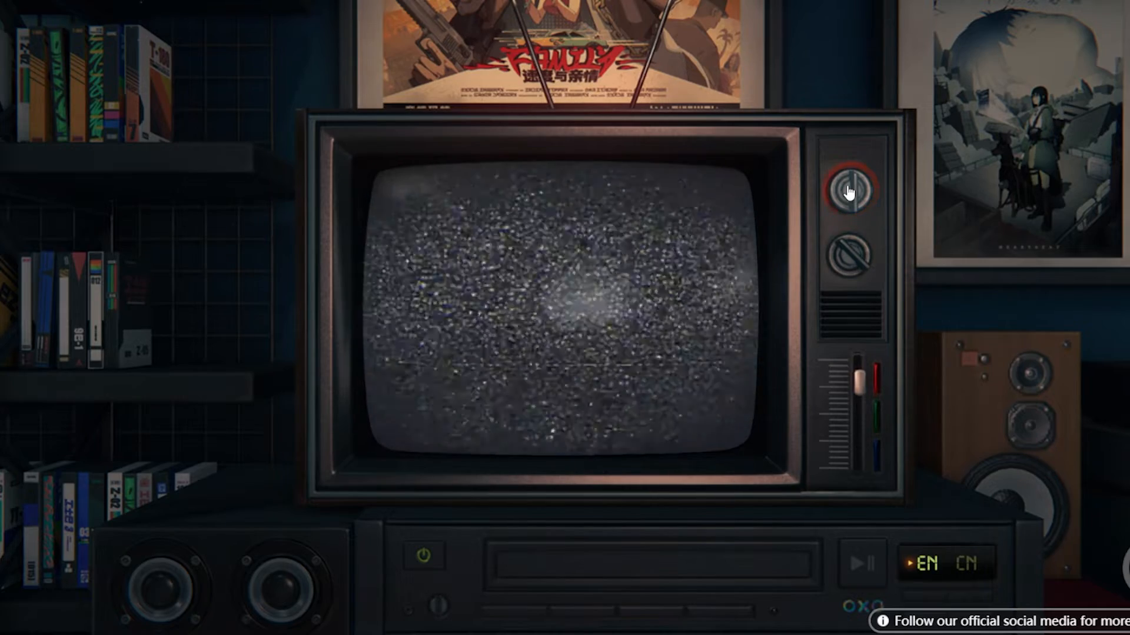
pyautogui.click(852, 189)
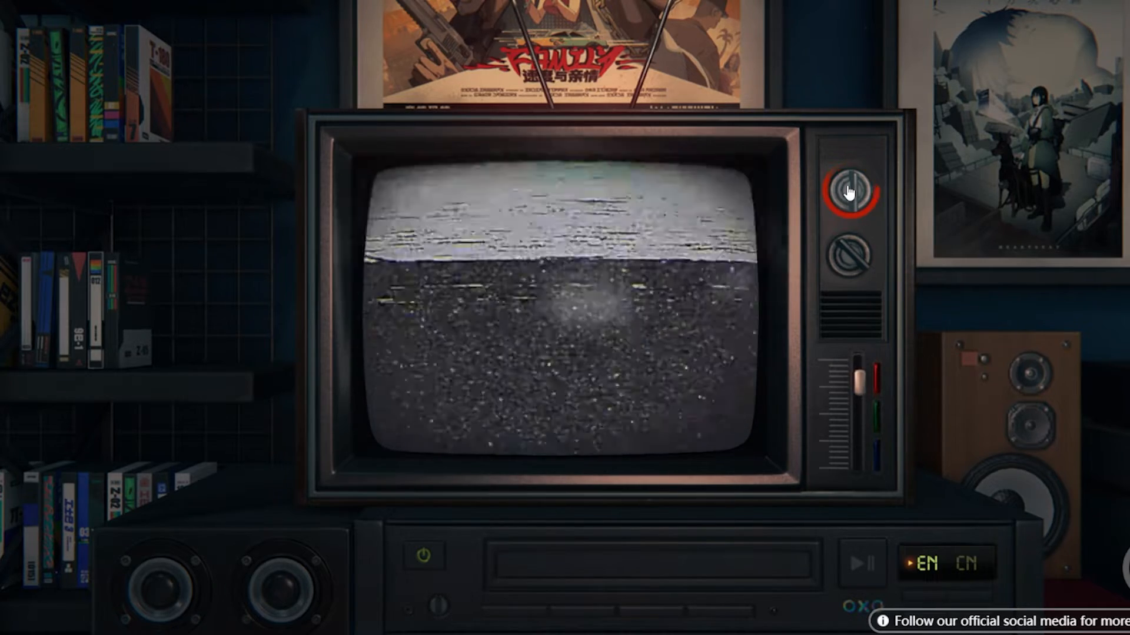
pyautogui.click(852, 186)
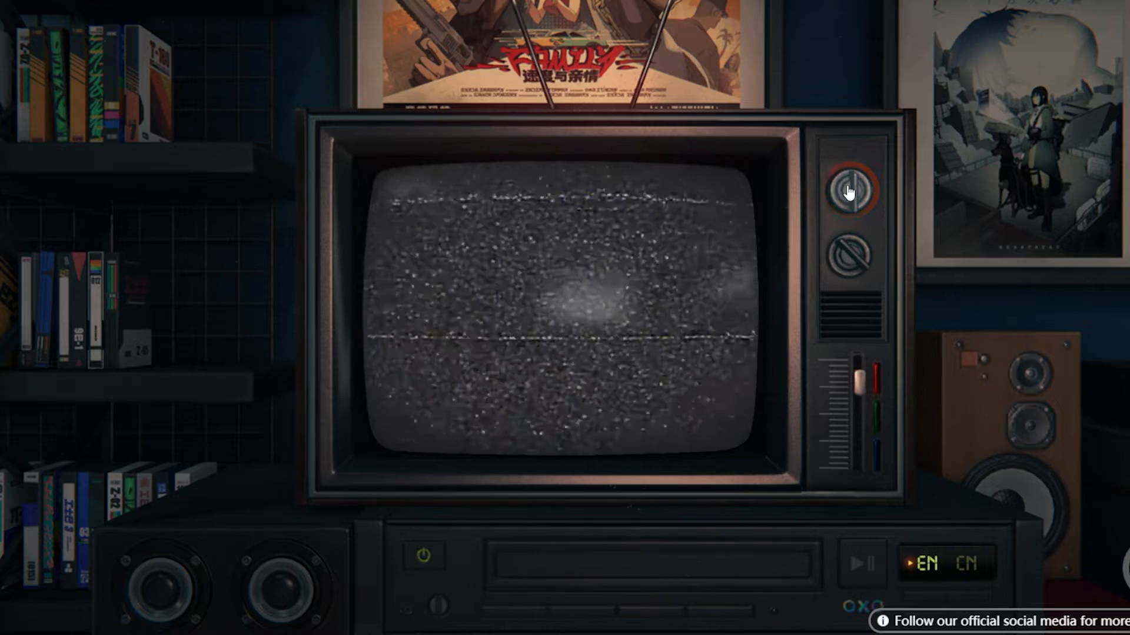
pyautogui.click(854, 189)
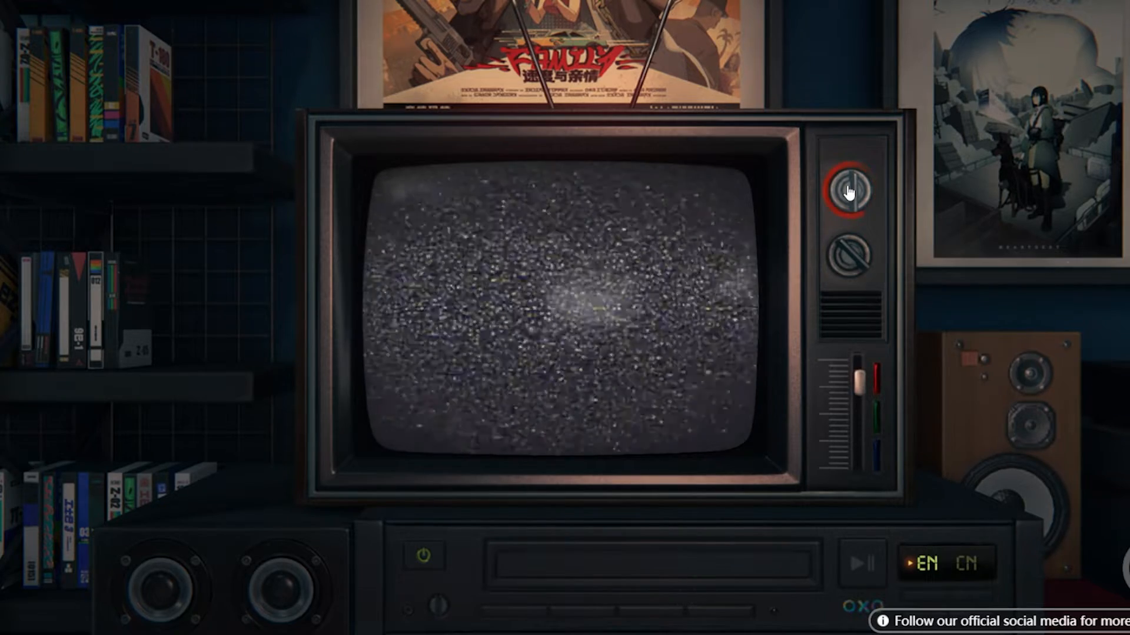
pyautogui.click(852, 189)
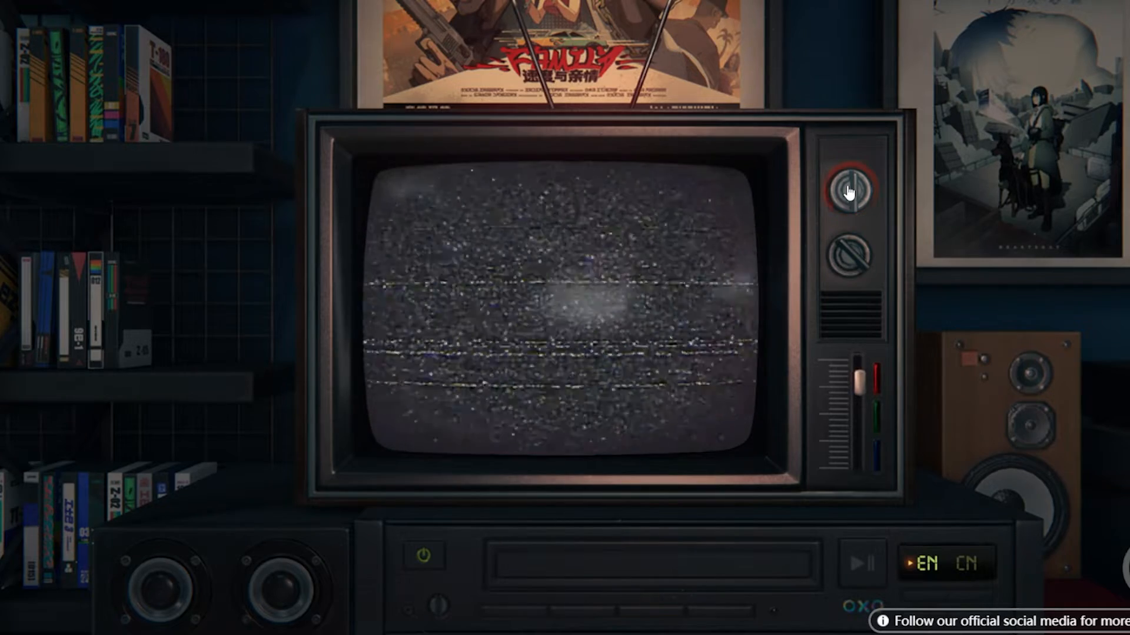
# Flip past the night cityscape, glowing sphere and poster-wall channels back to static
pyautogui.click(853, 189)
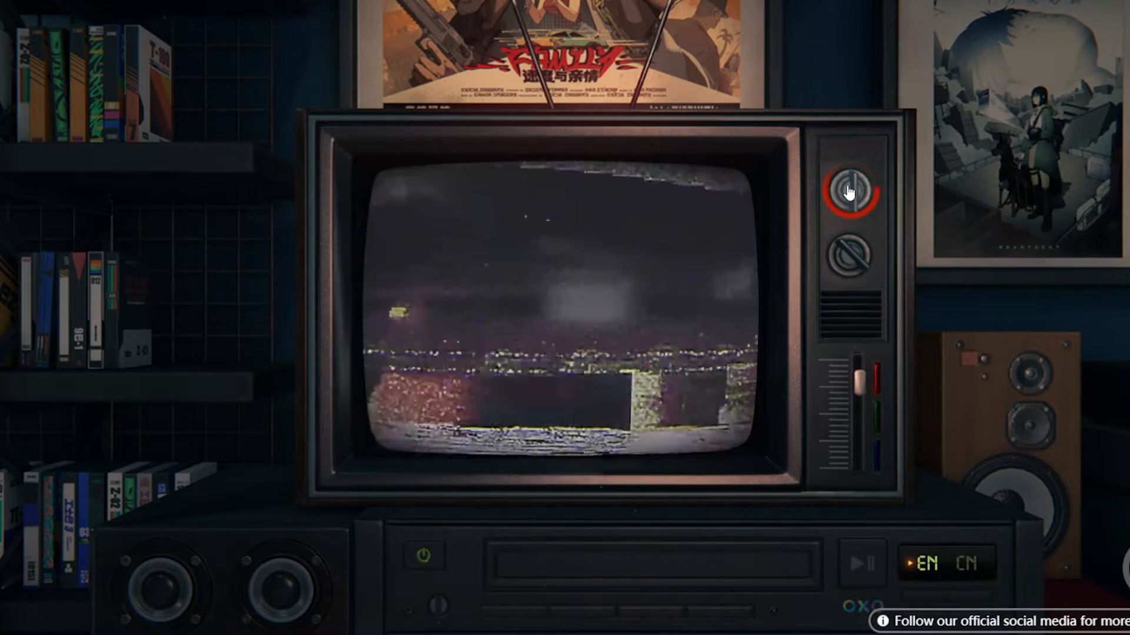
pyautogui.click(852, 186)
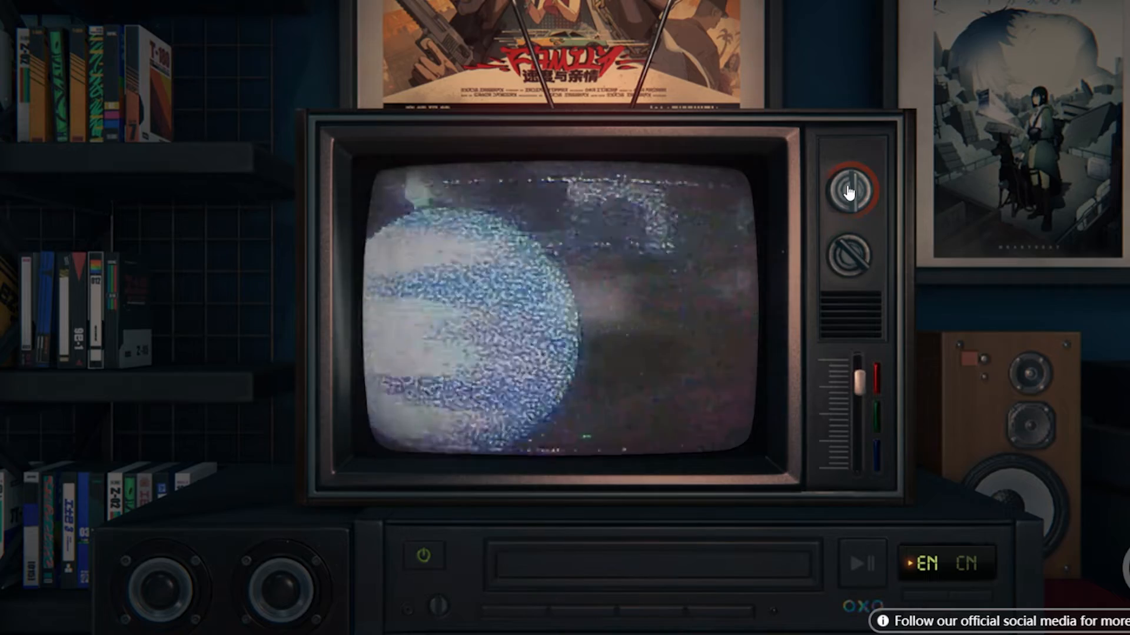
pyautogui.click(853, 190)
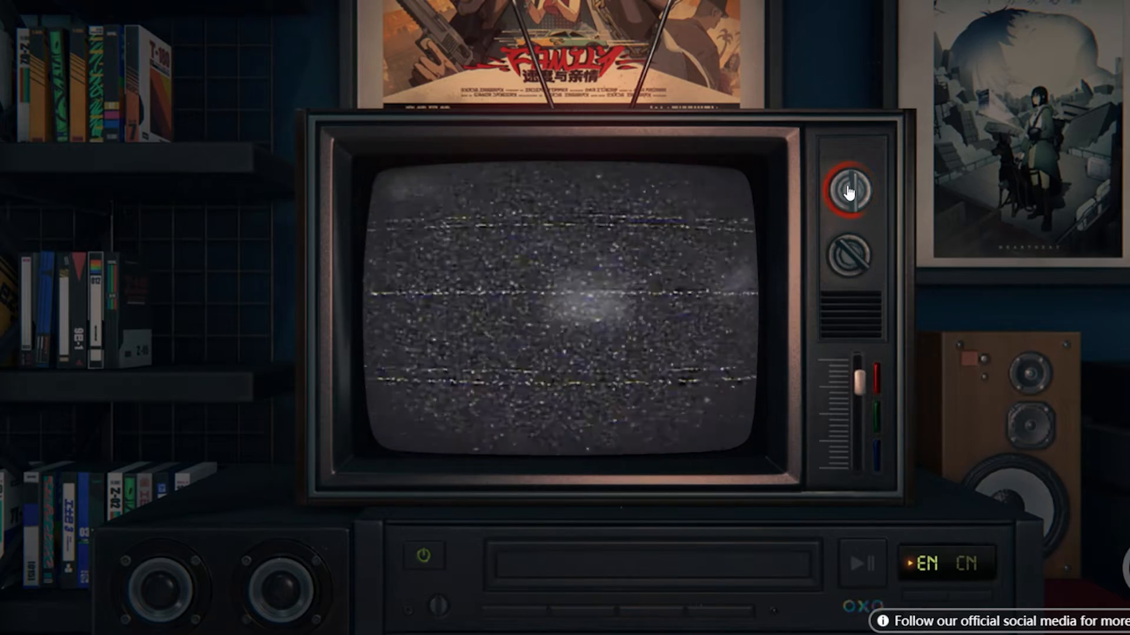
pyautogui.click(853, 187)
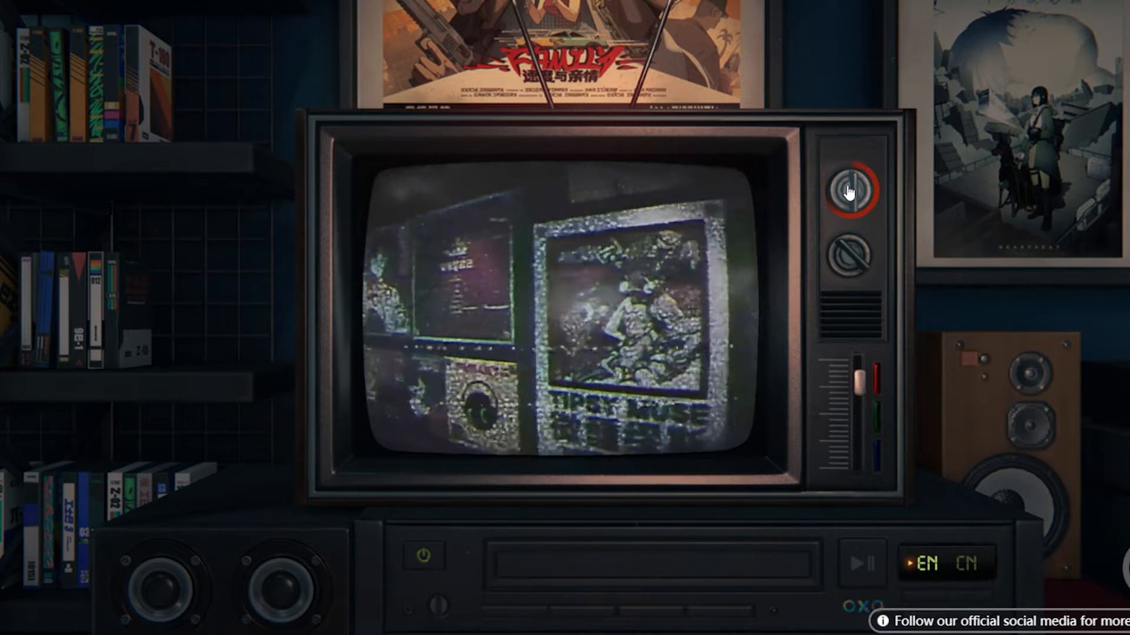
pyautogui.click(853, 186)
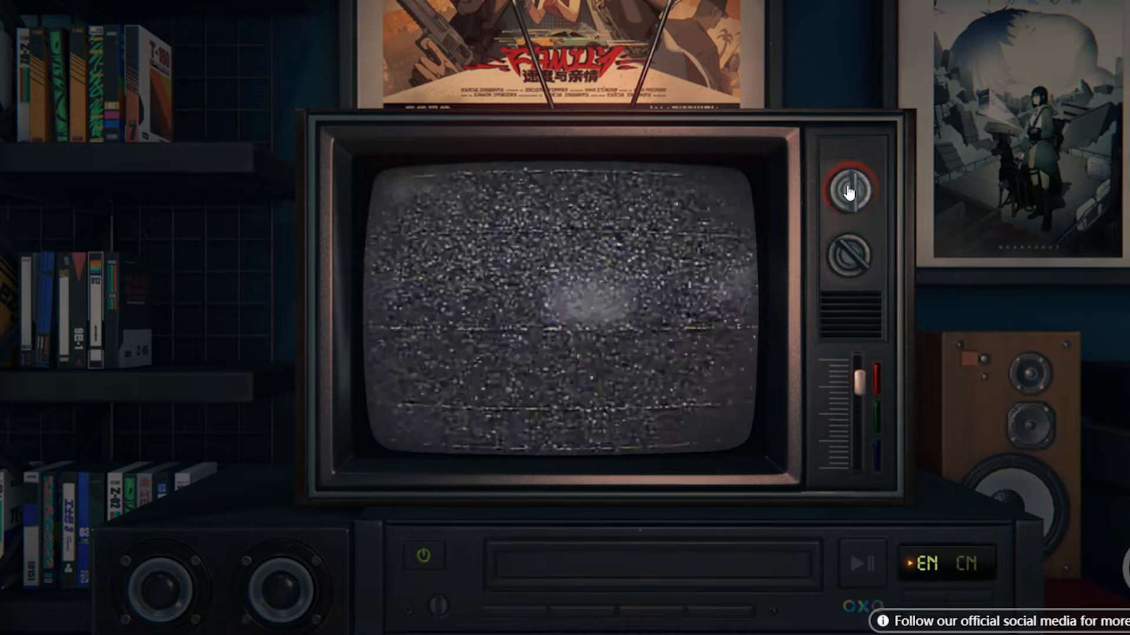
pyautogui.click(853, 190)
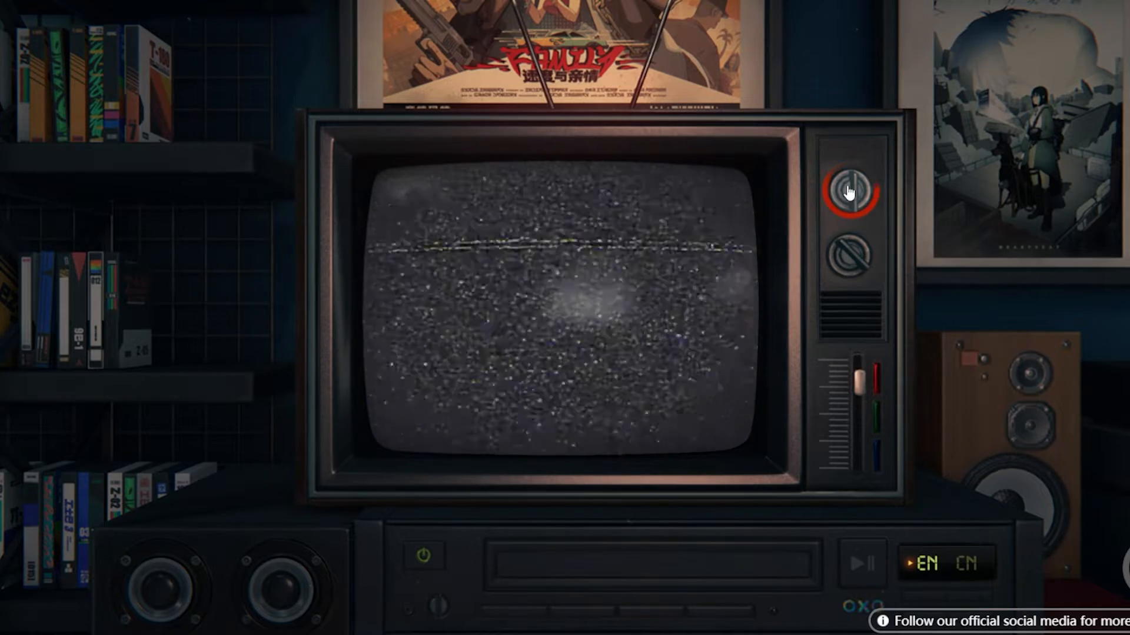
pyautogui.click(852, 189)
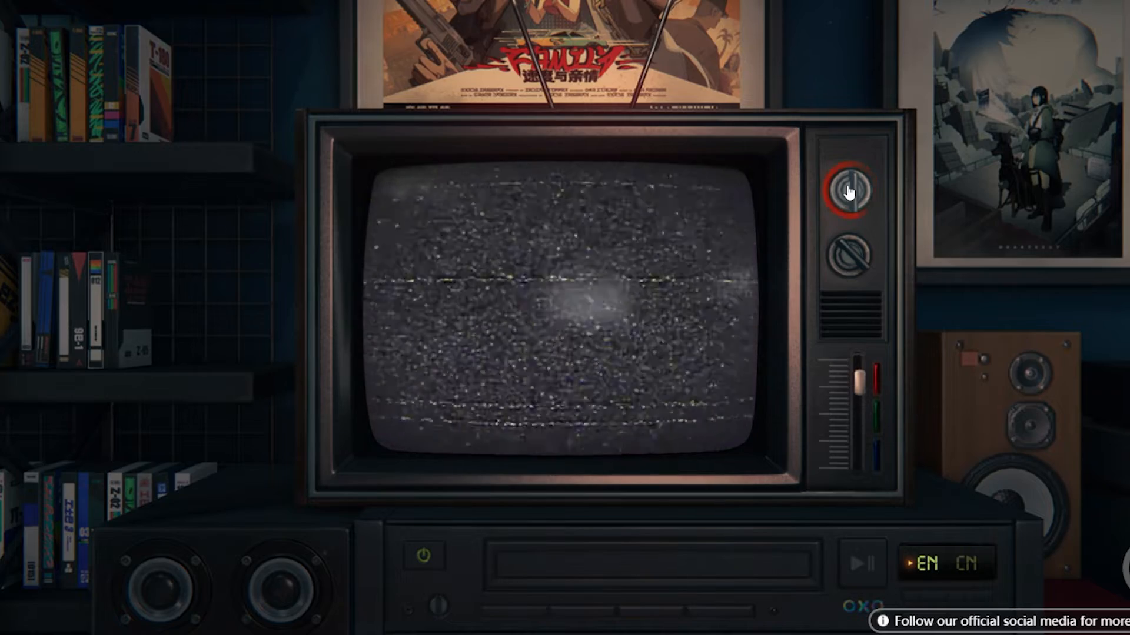
# Change through a long run of static channels on the TV
pyautogui.click(850, 189)
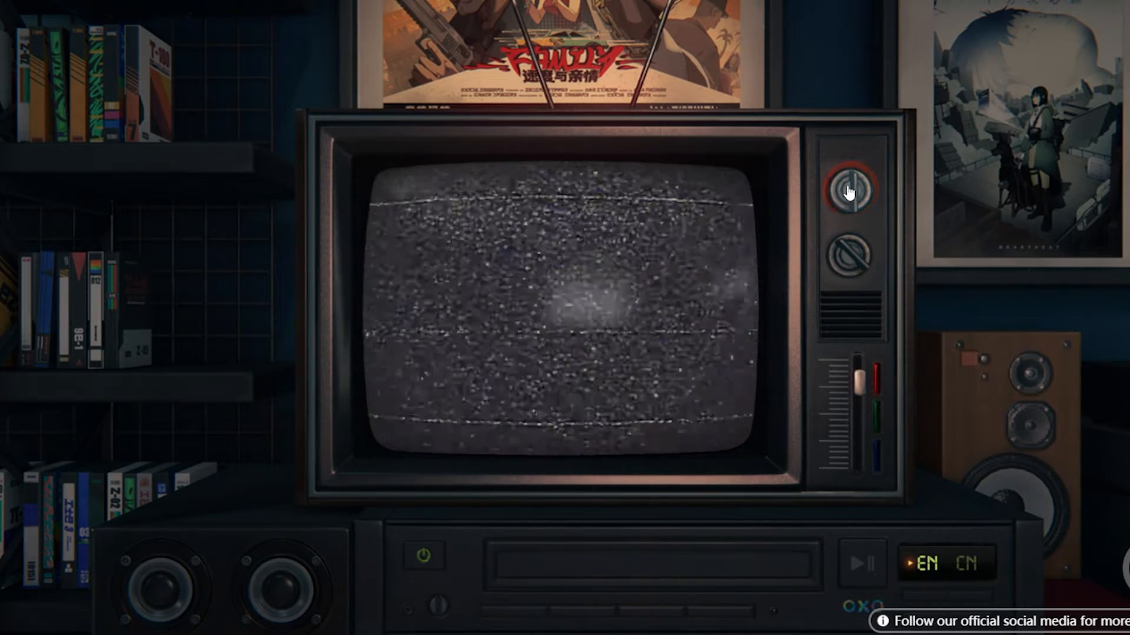
pyautogui.click(852, 188)
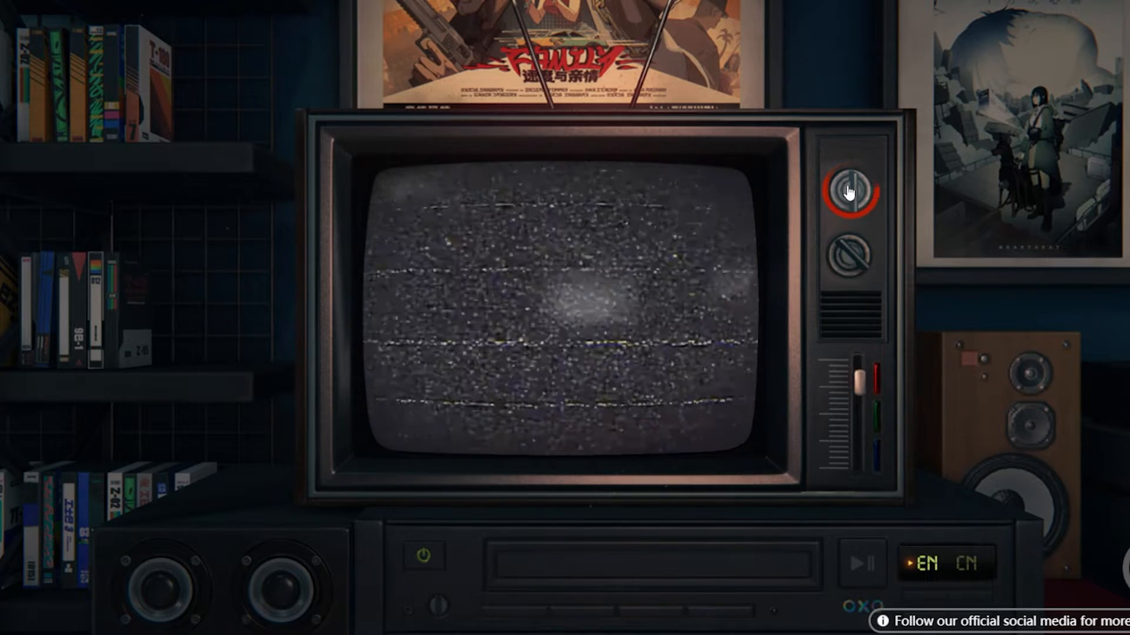
pyautogui.click(853, 190)
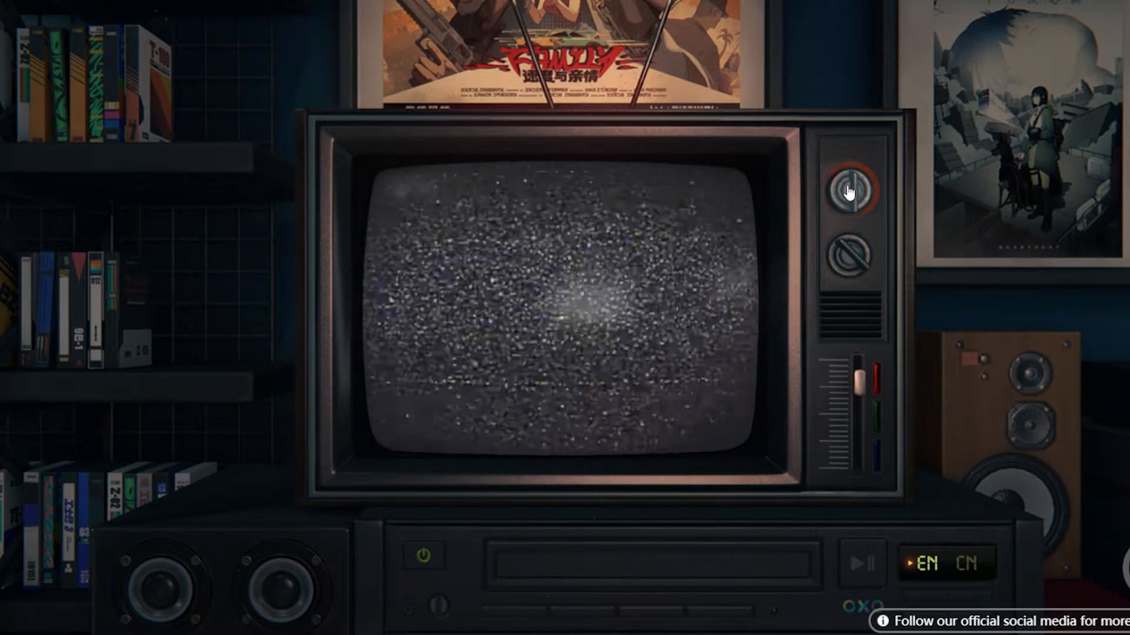
pyautogui.click(853, 190)
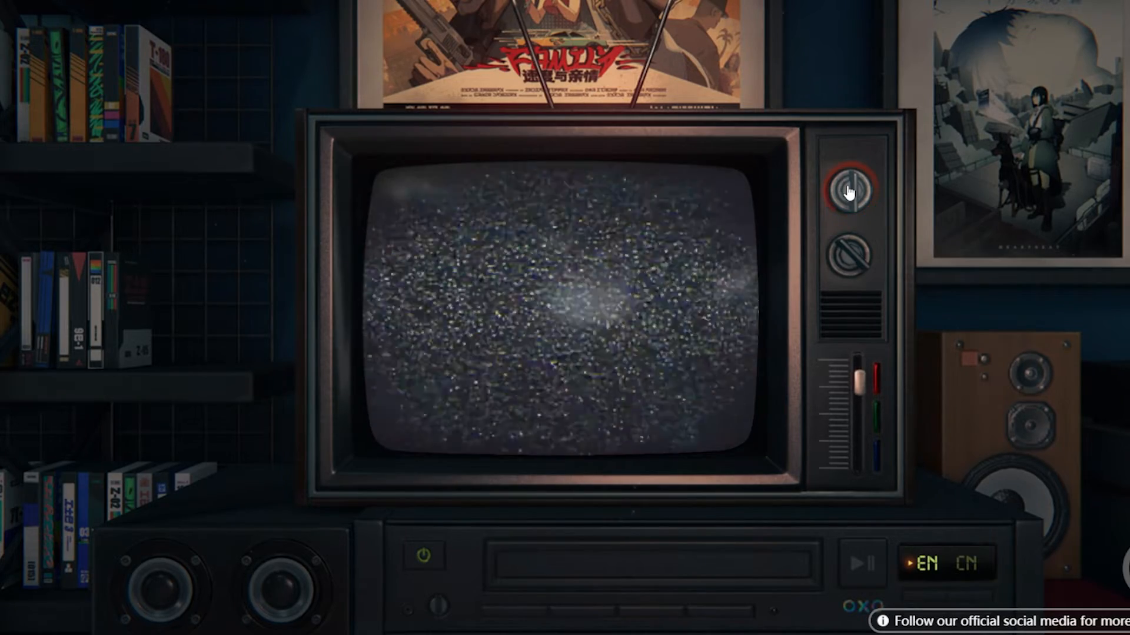
pyautogui.click(852, 190)
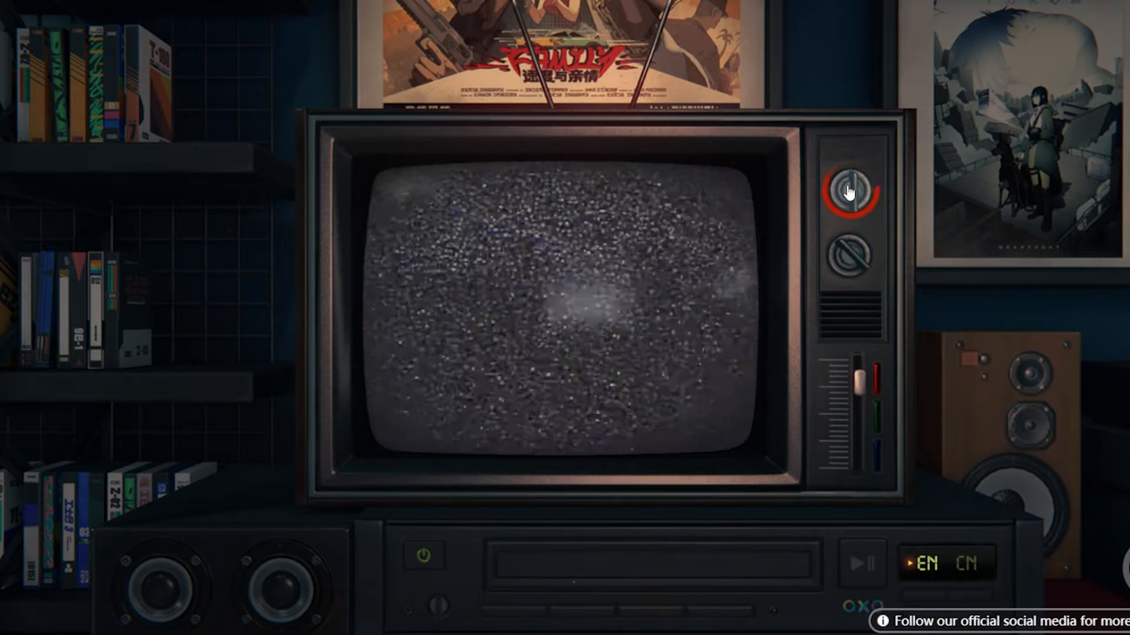
pyautogui.click(854, 187)
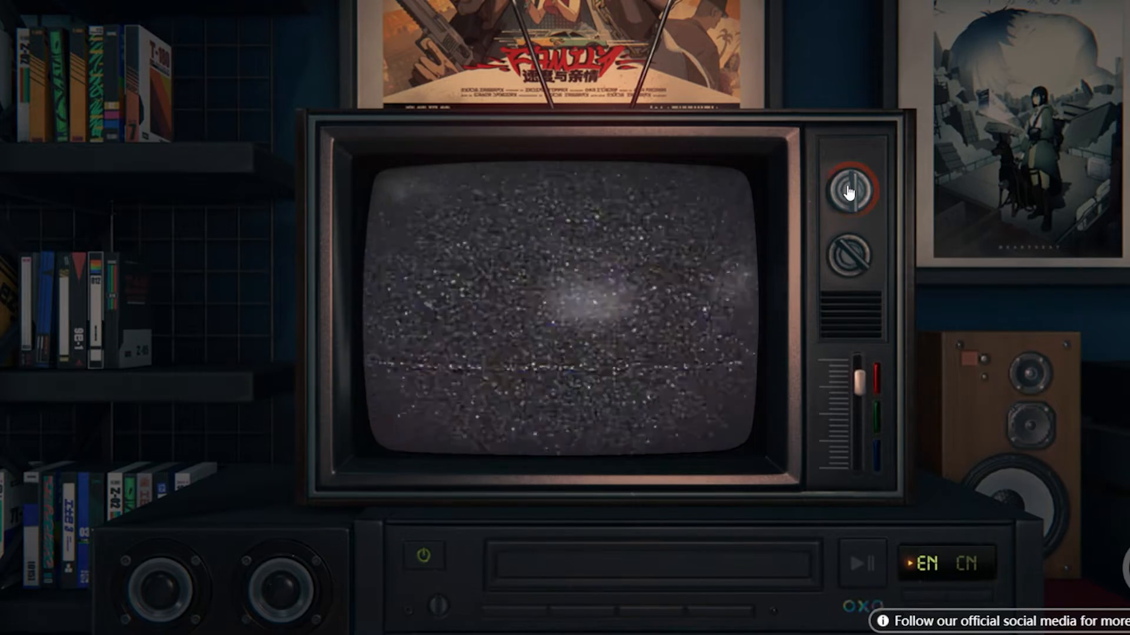
pyautogui.click(855, 188)
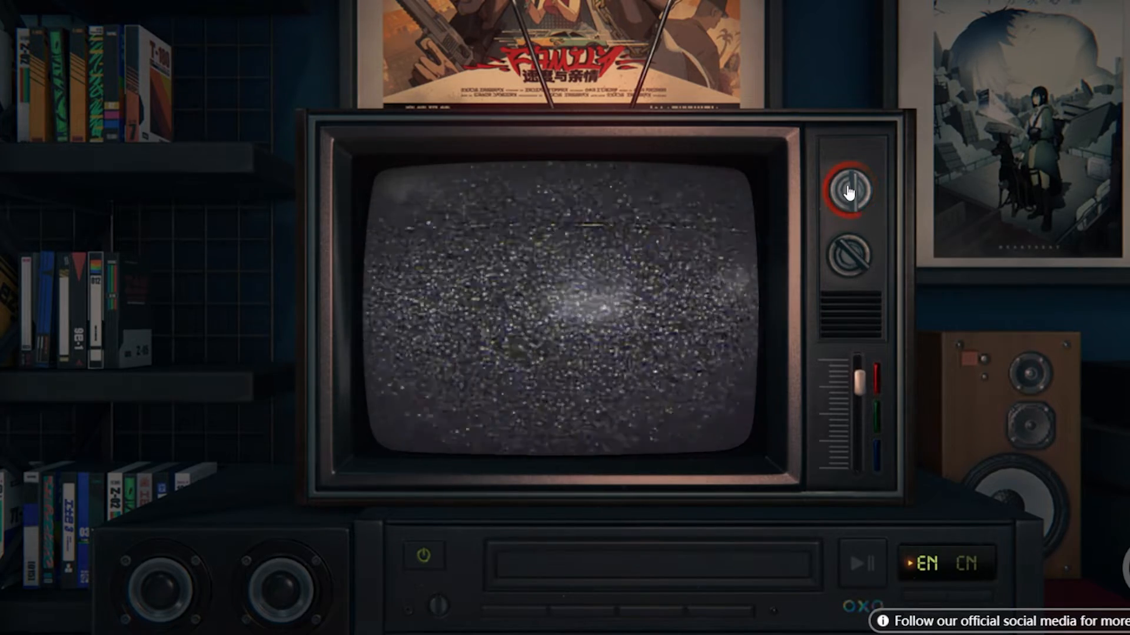
pyautogui.click(853, 188)
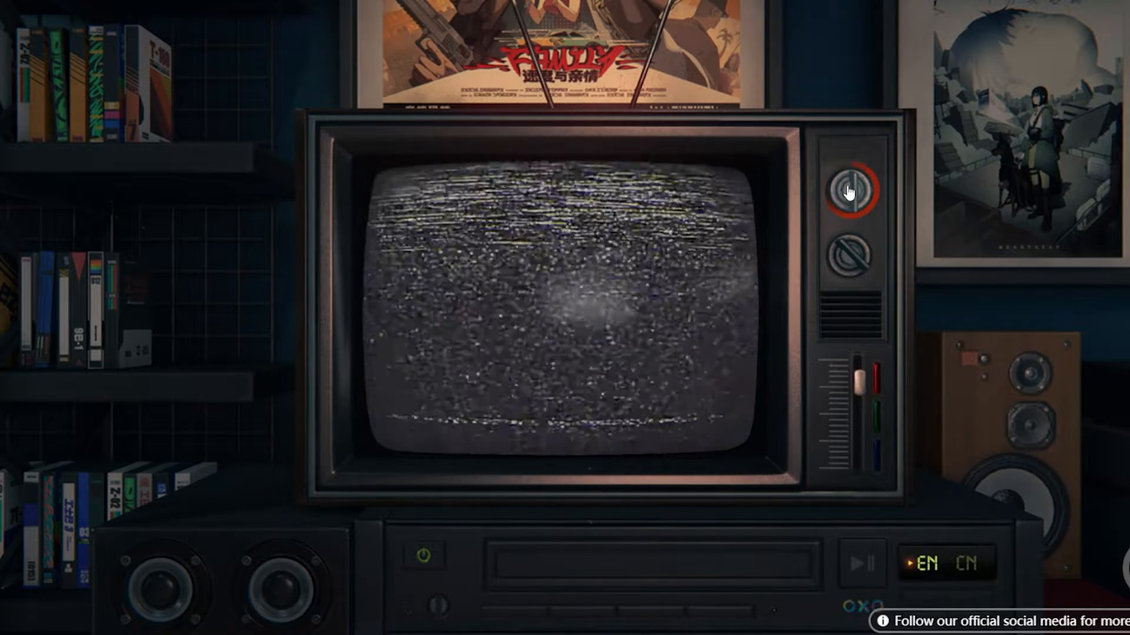
pyautogui.click(852, 189)
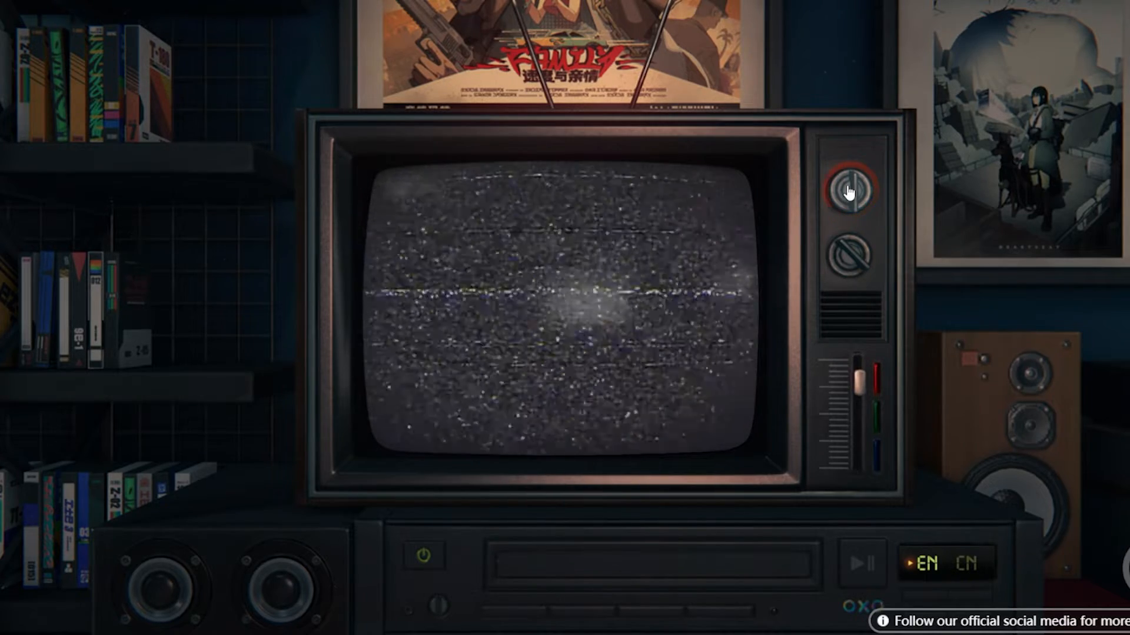
pyautogui.click(854, 189)
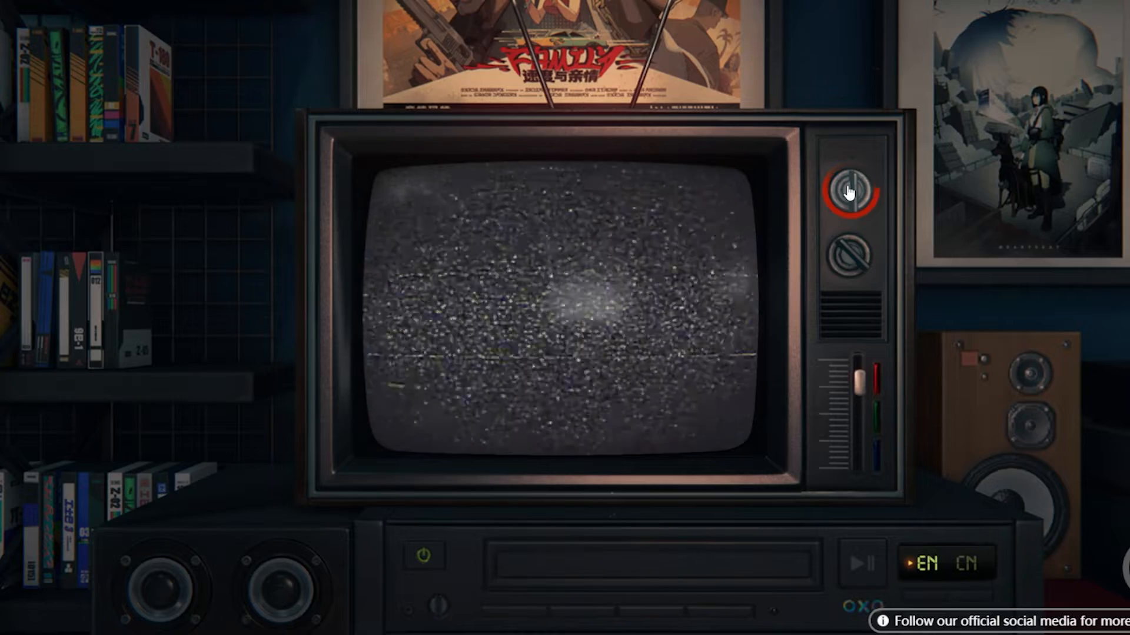
# Continue past static until the screen goes dark and the gameplay teaser video starts
pyautogui.click(850, 189)
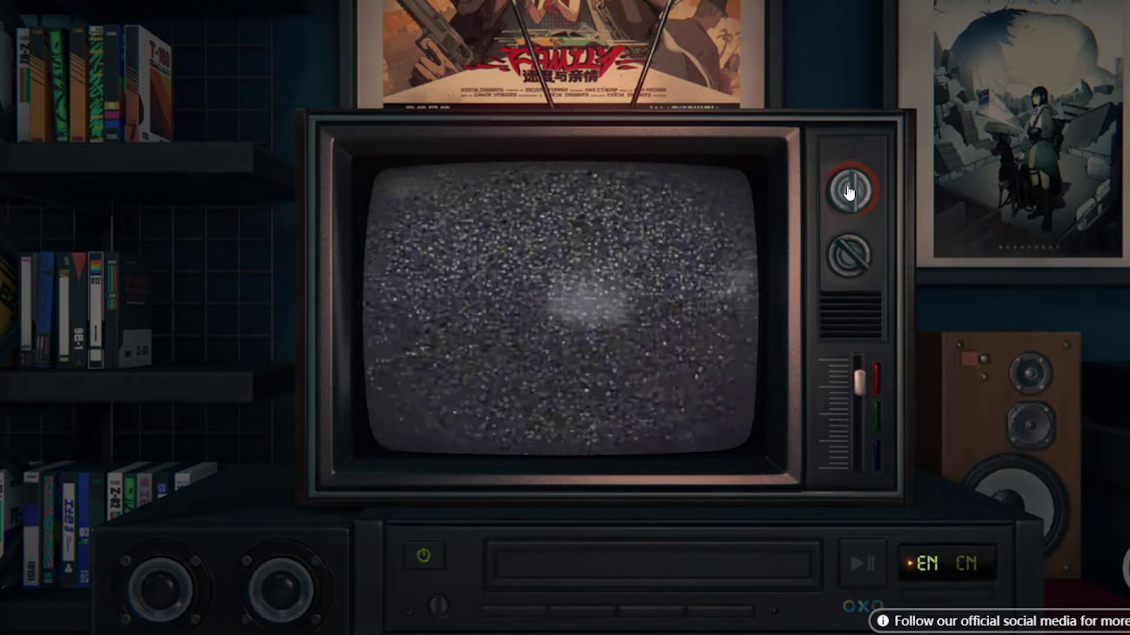
pyautogui.click(854, 189)
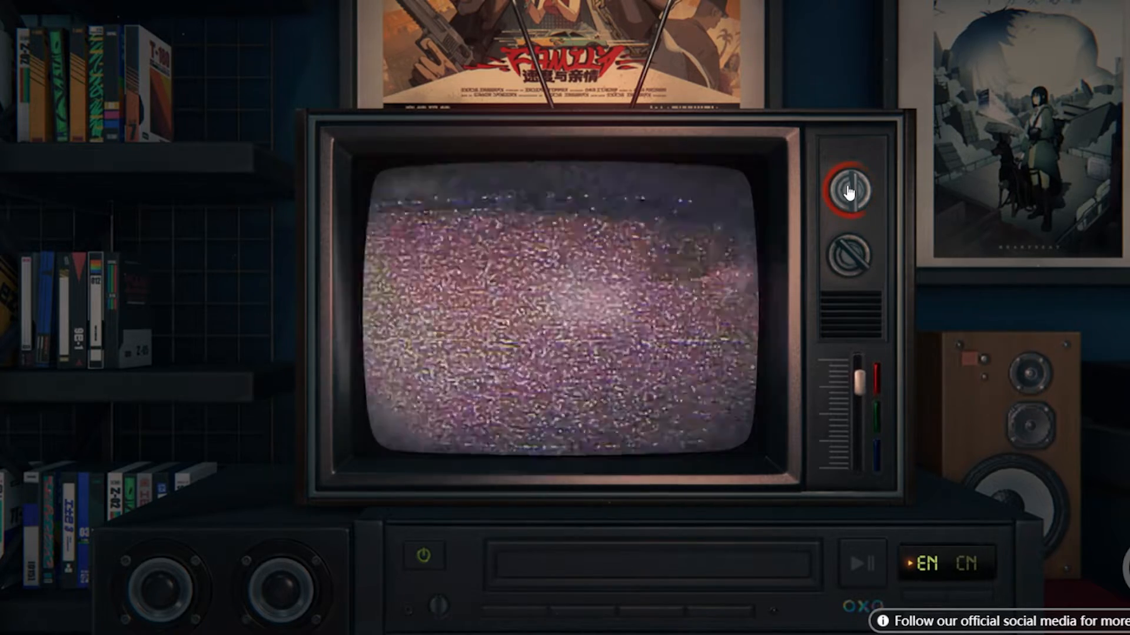
pyautogui.click(851, 186)
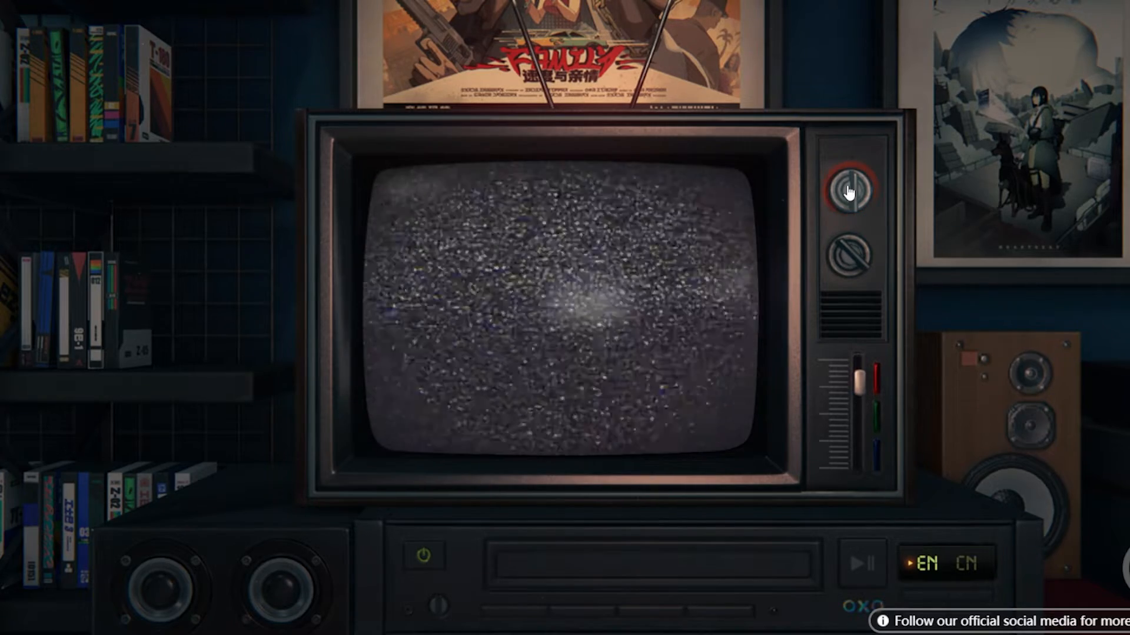
pyautogui.click(854, 188)
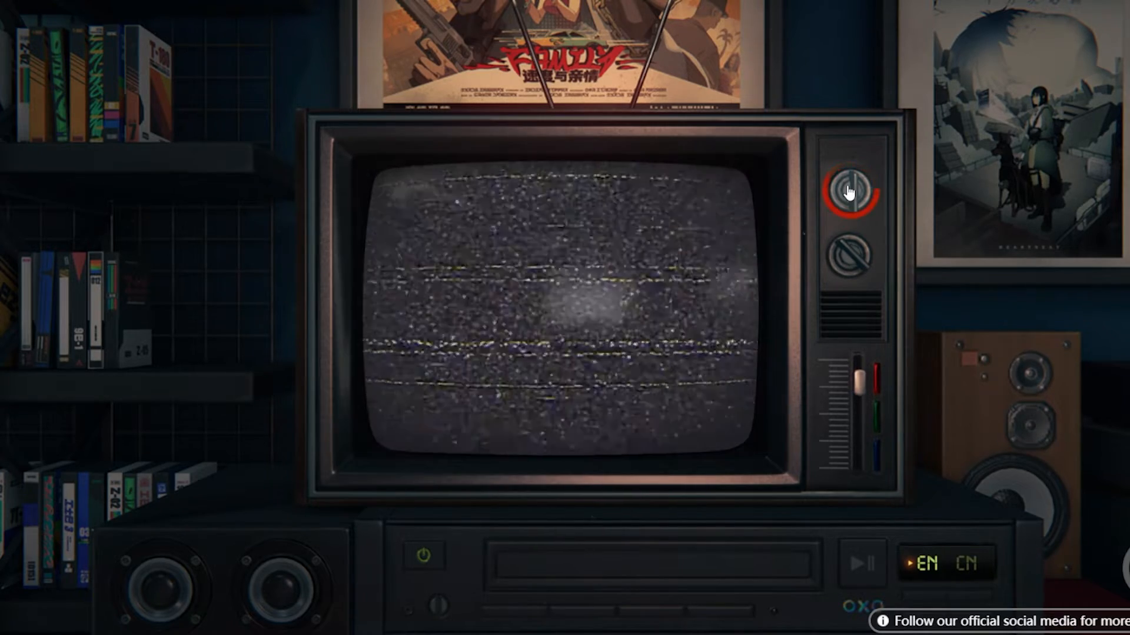
pyautogui.click(853, 187)
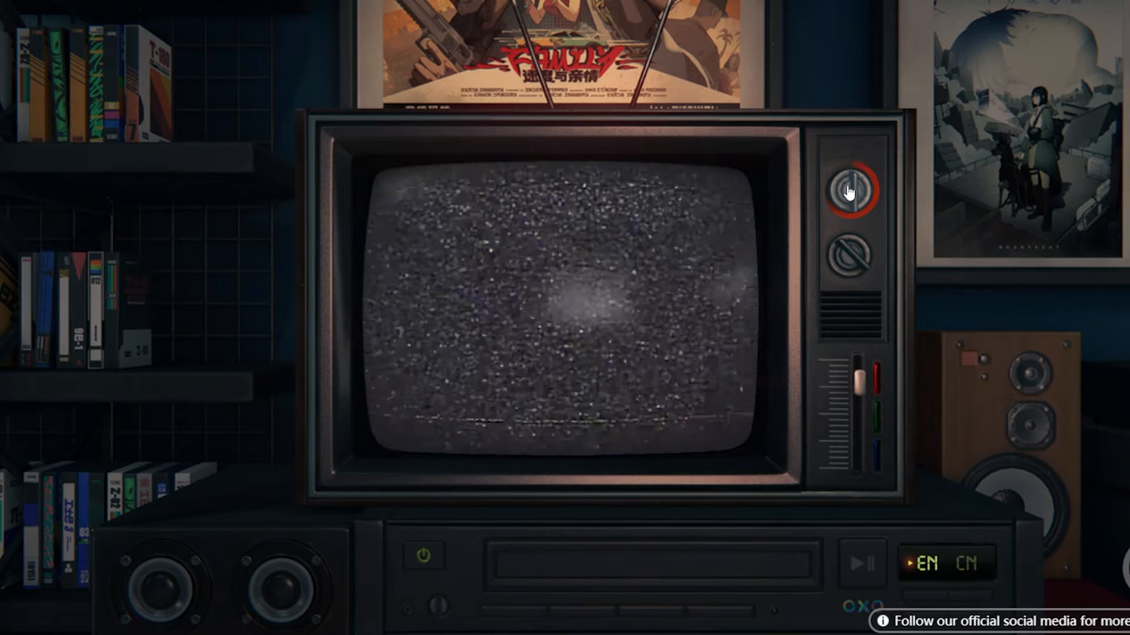
pyautogui.click(854, 189)
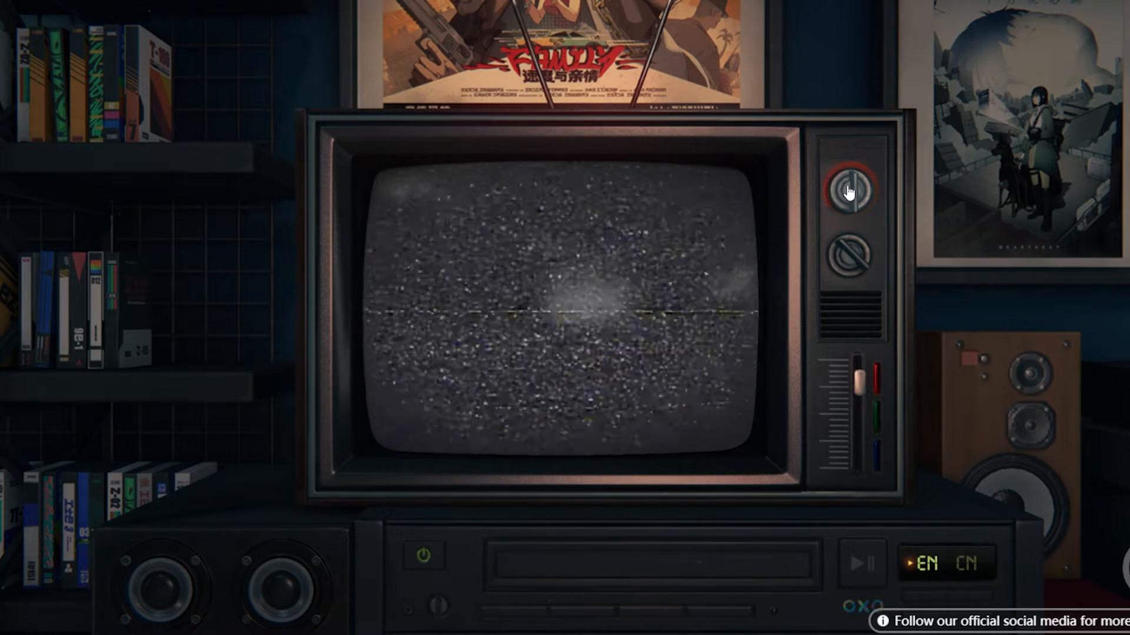
pyautogui.click(853, 188)
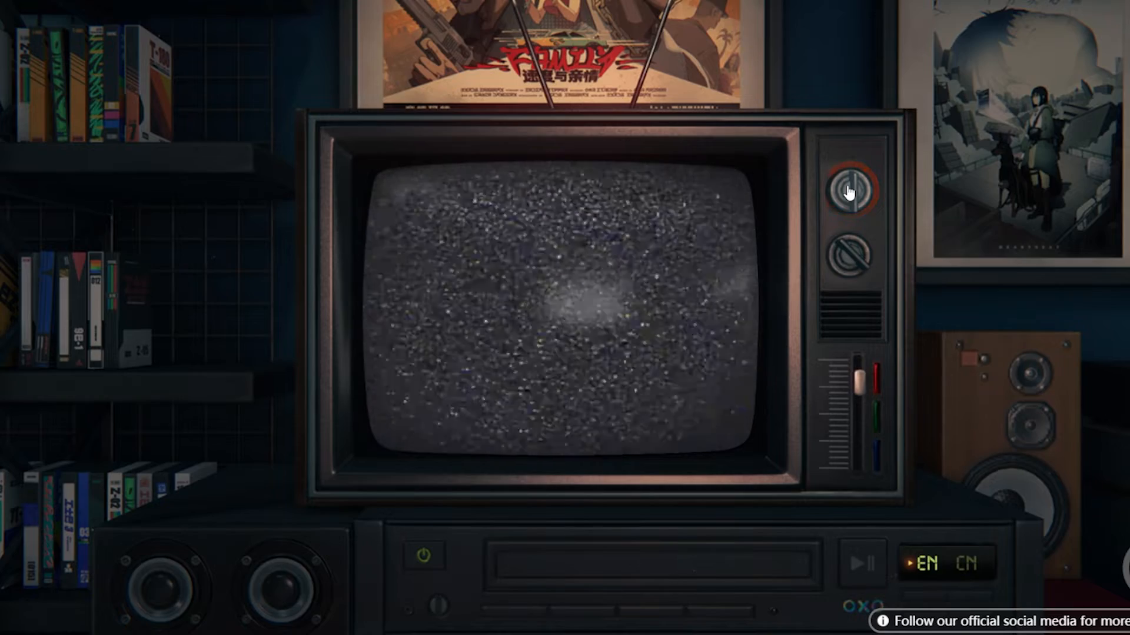
pyautogui.click(854, 189)
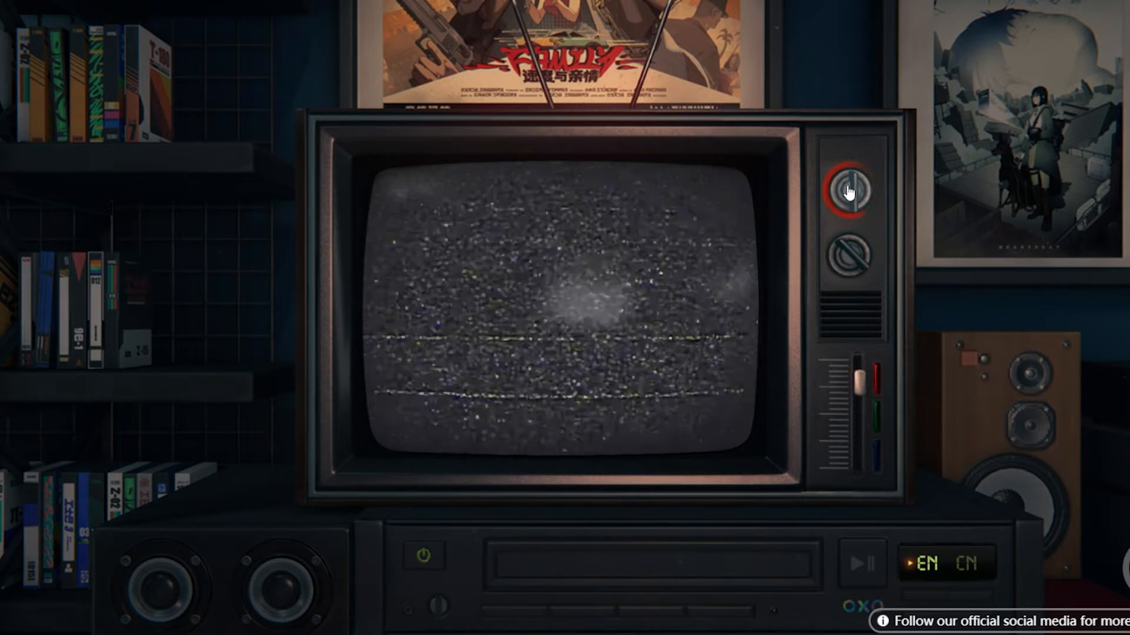
pyautogui.click(855, 189)
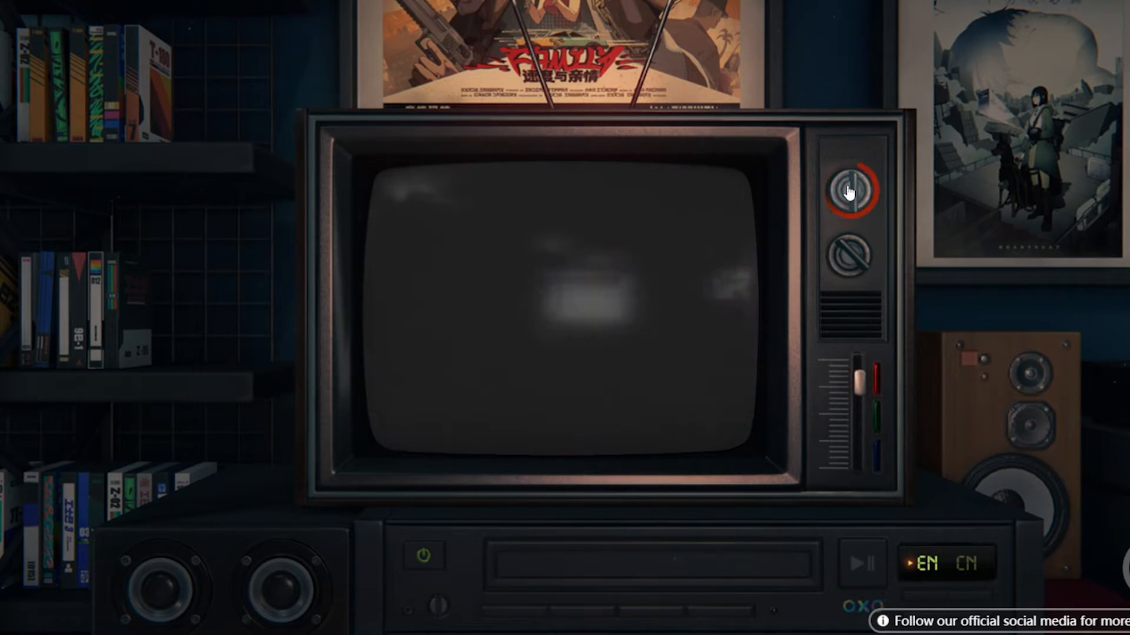
pyautogui.click(851, 188)
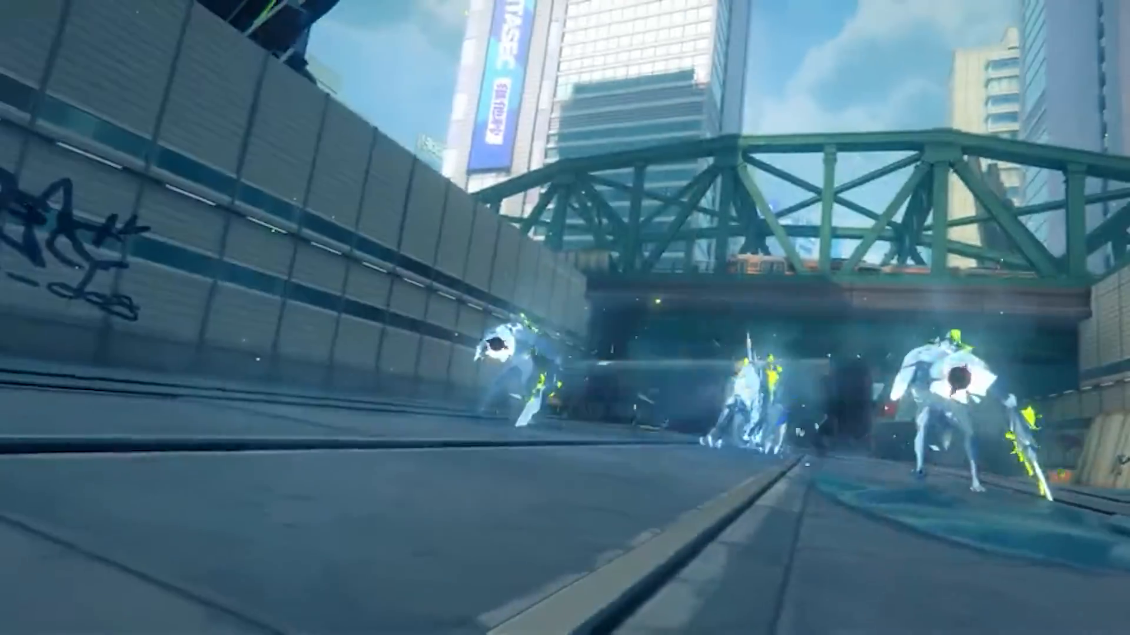